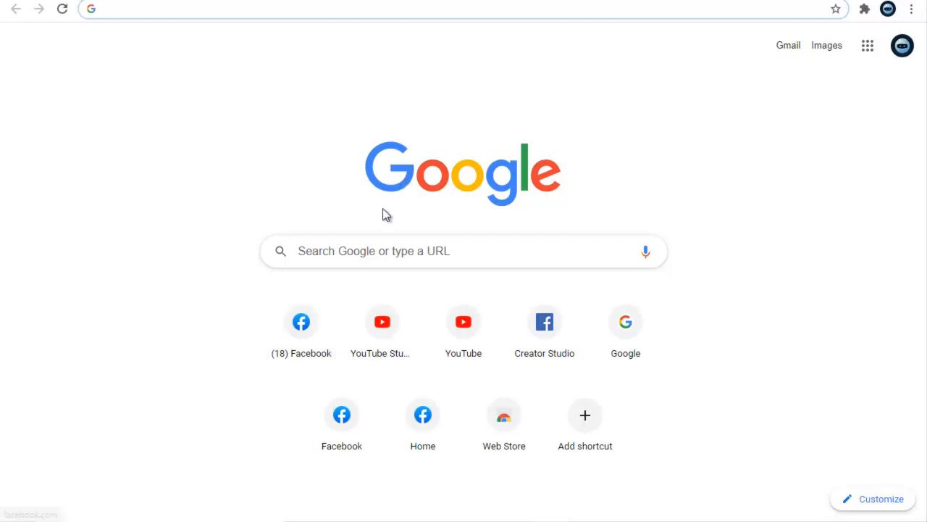
{"action": "mouse_move", "coordinate": [301, 322]}
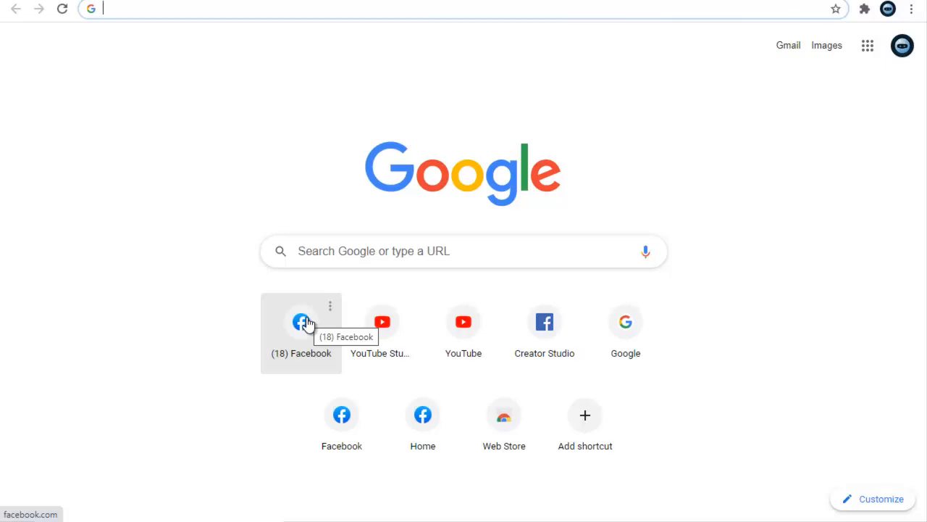
Open Facebook's news feed from the '(18) Facebook' shortcut tile on the new tab page.
{"action": "left_click", "coordinate": [301, 322]}
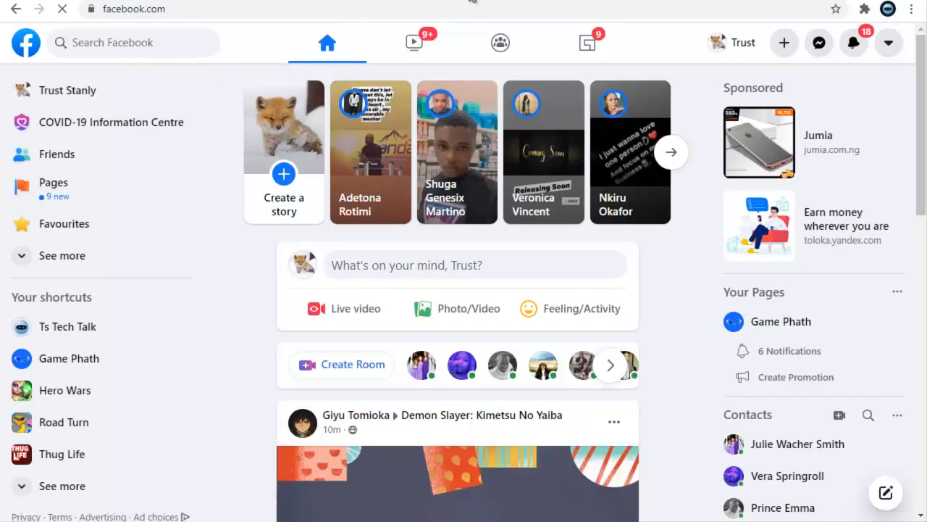
Open your own profile page from the left sidebar and scroll to the cover photo and bio.
{"action": "left_click", "coordinate": [67, 90]}
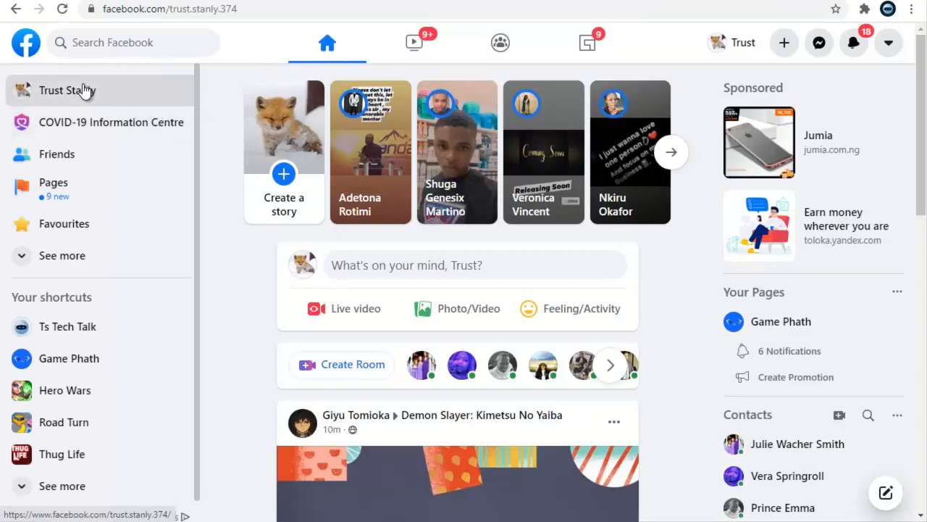
{"action": "left_click", "coordinate": [67, 90]}
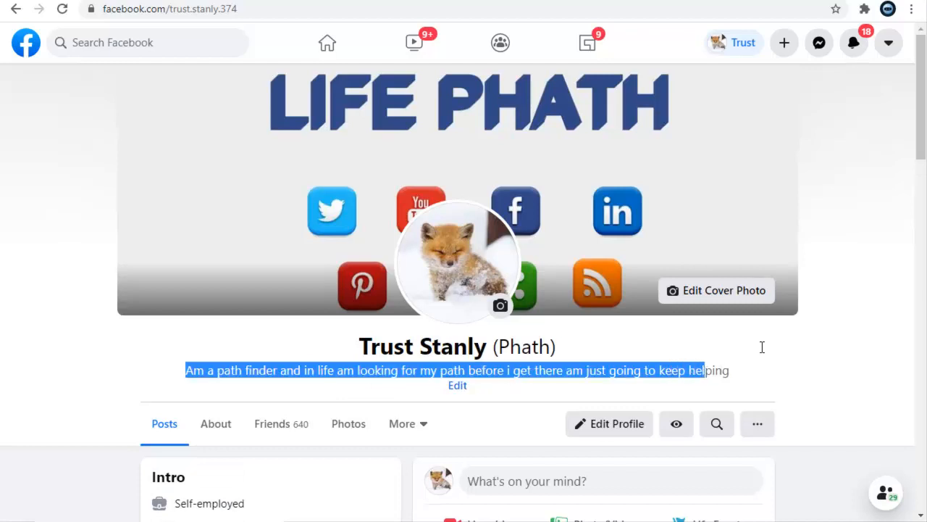
{"action": "mouse_move", "coordinate": [915, 144]}
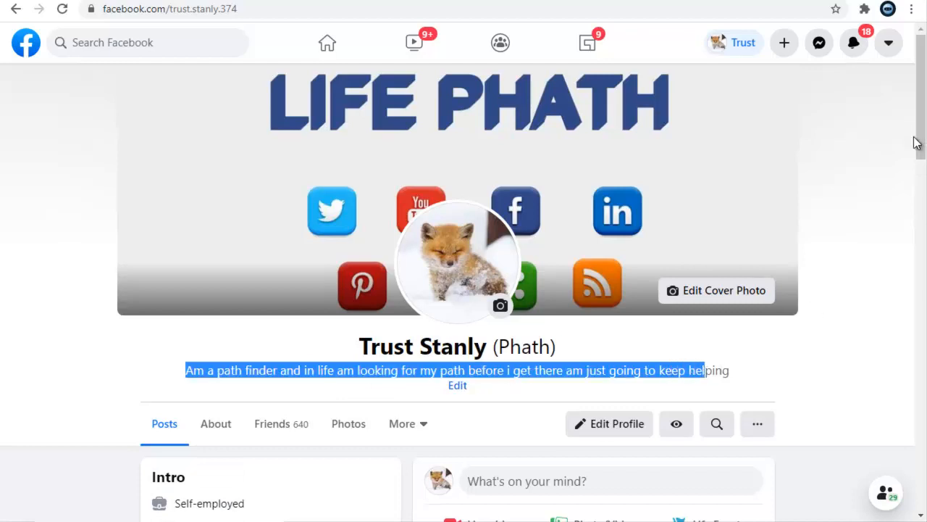
{"action": "scroll", "scroll_direction": "down", "scroll_amount": 3}
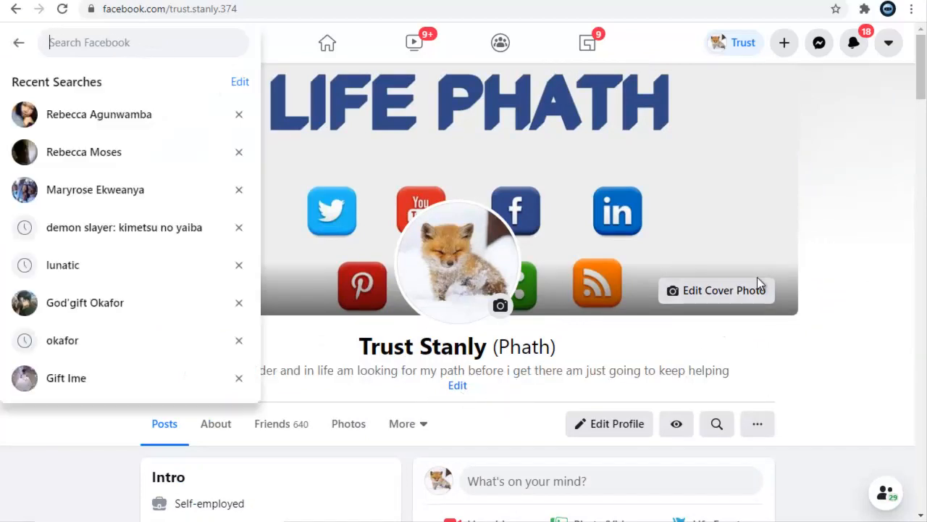
{"action": "type", "text": "ts"}
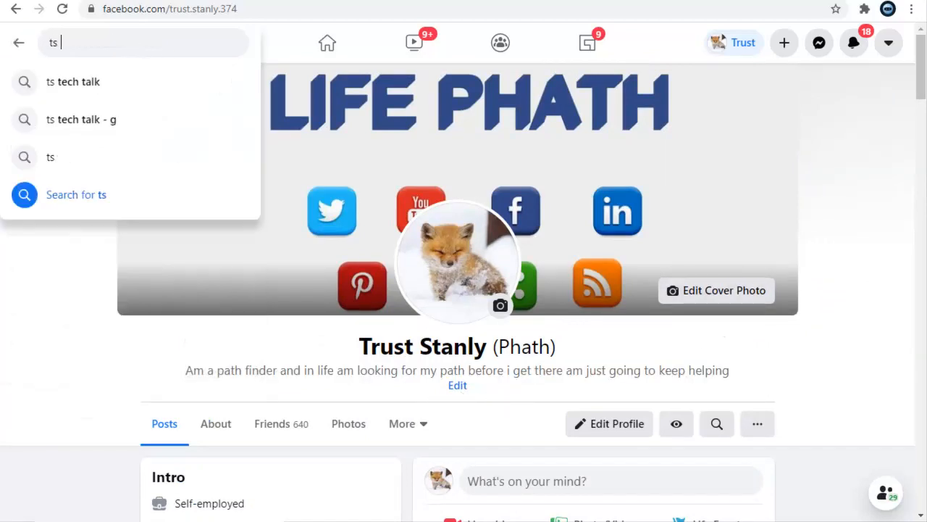
{"action": "type", "text": "tr"}
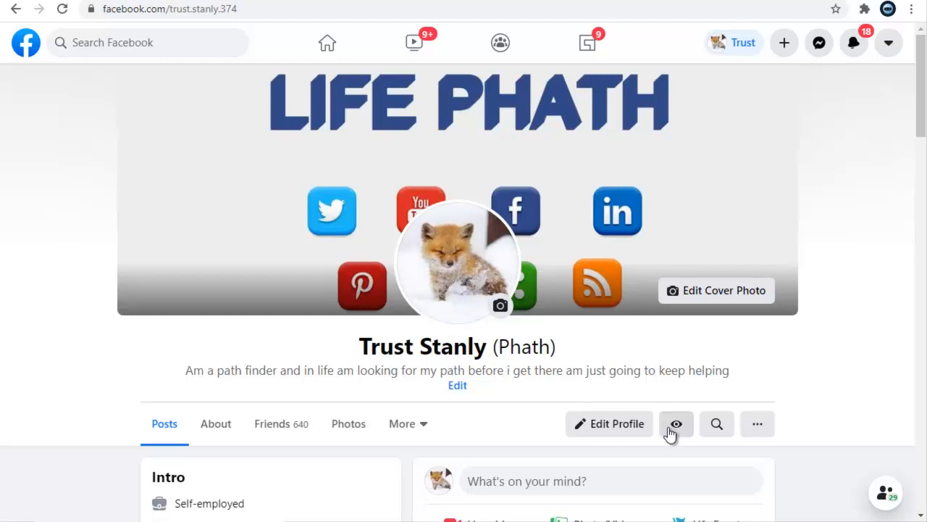
{"action": "left_click", "coordinate": [675, 423]}
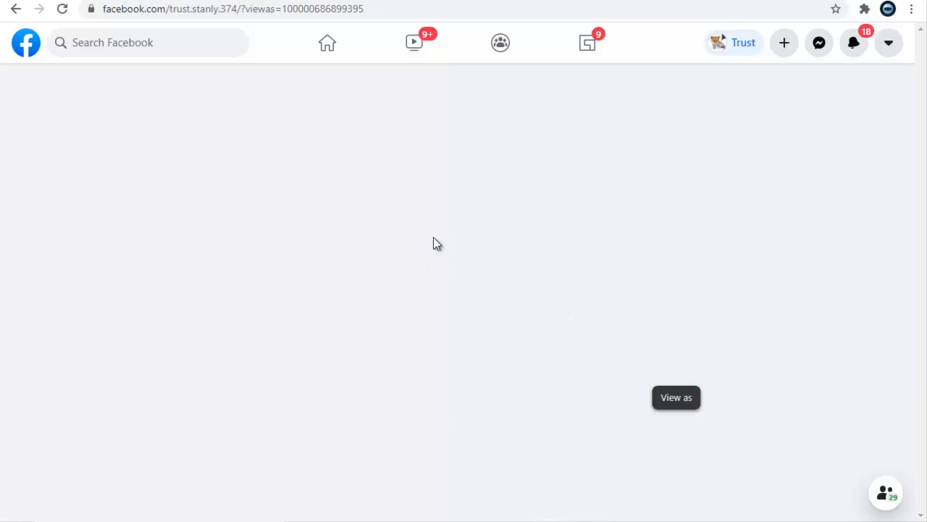
{"action": "left_click", "coordinate": [675, 397]}
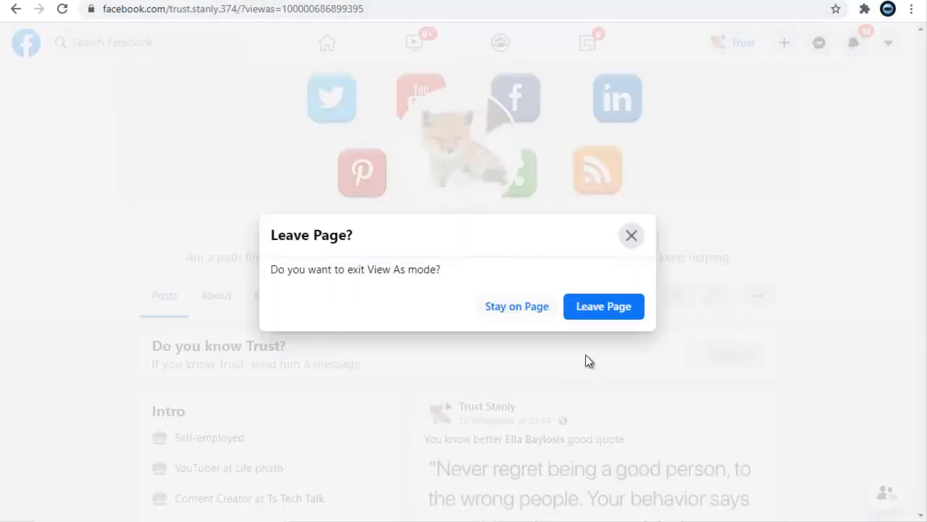
{"action": "left_click", "coordinate": [602, 306]}
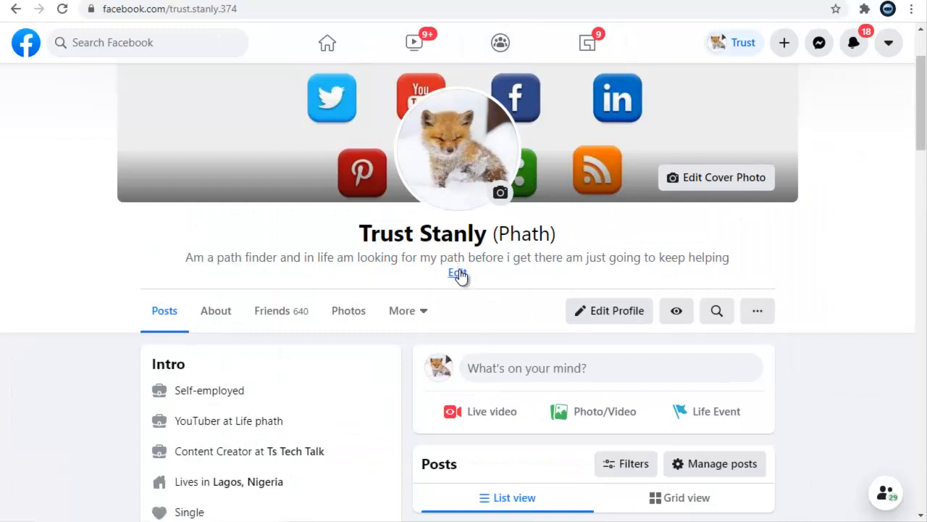
Replace the profile bio with "Hey guys AM a Path finder" and save it.
{"action": "left_click", "coordinate": [458, 274]}
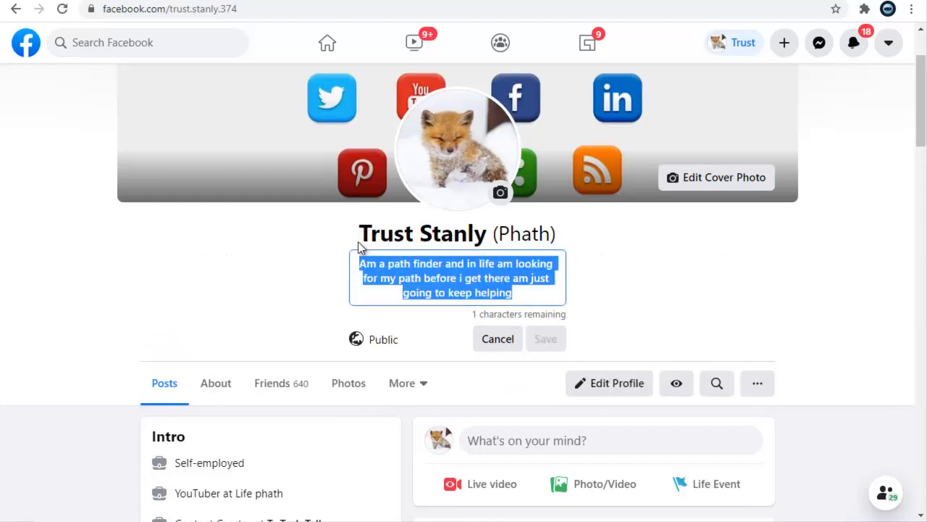
{"action": "type", "text": "Hey guys"}
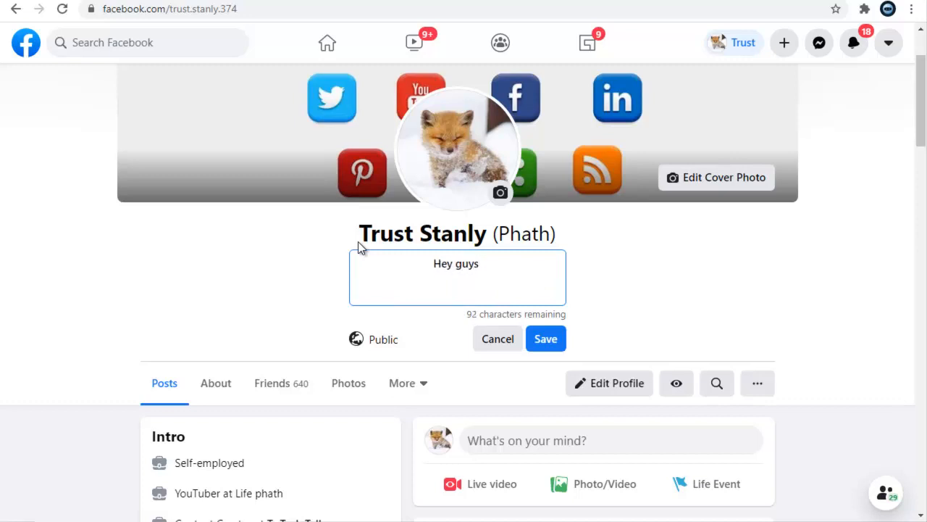
{"action": "type", "text": "AM T"}
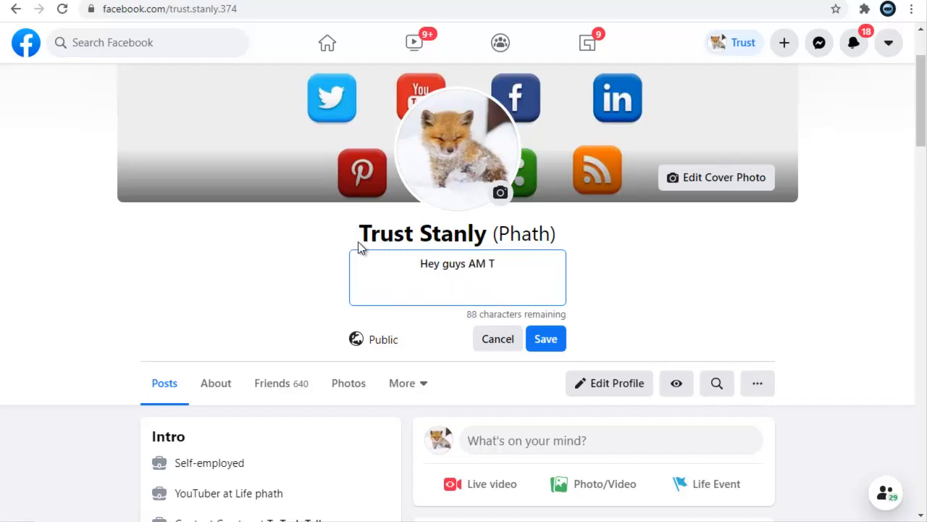
{"action": "left_click", "coordinate": [458, 263]}
{"action": "type", "text": "a Path finder"}
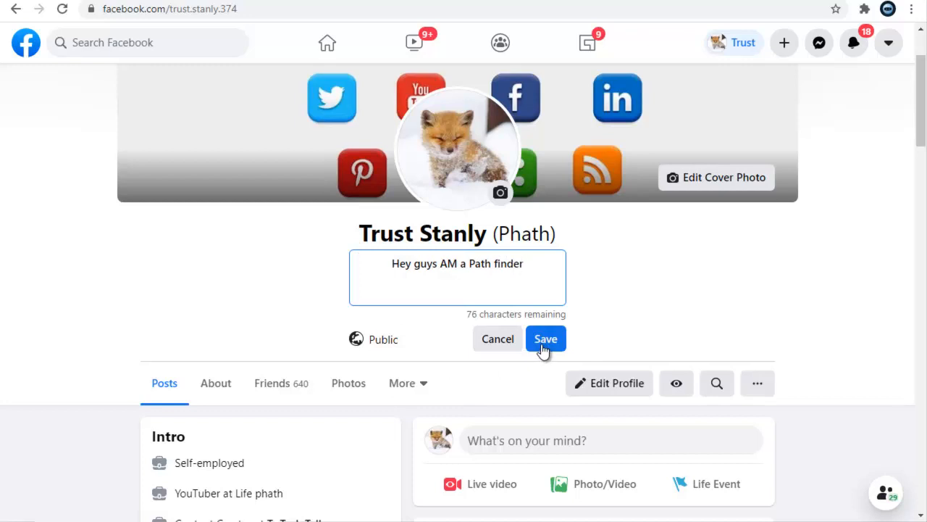
{"action": "left_click", "coordinate": [544, 339]}
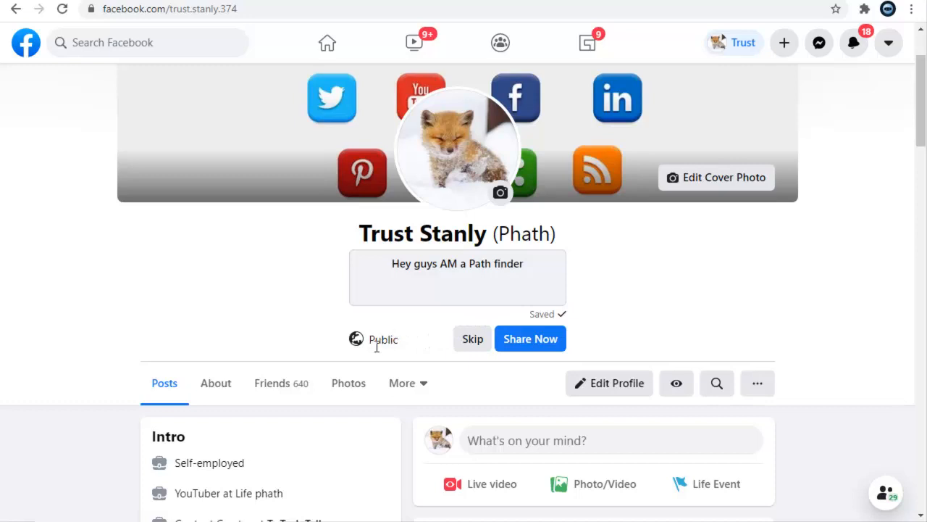
{"action": "mouse_move", "coordinate": [493, 326]}
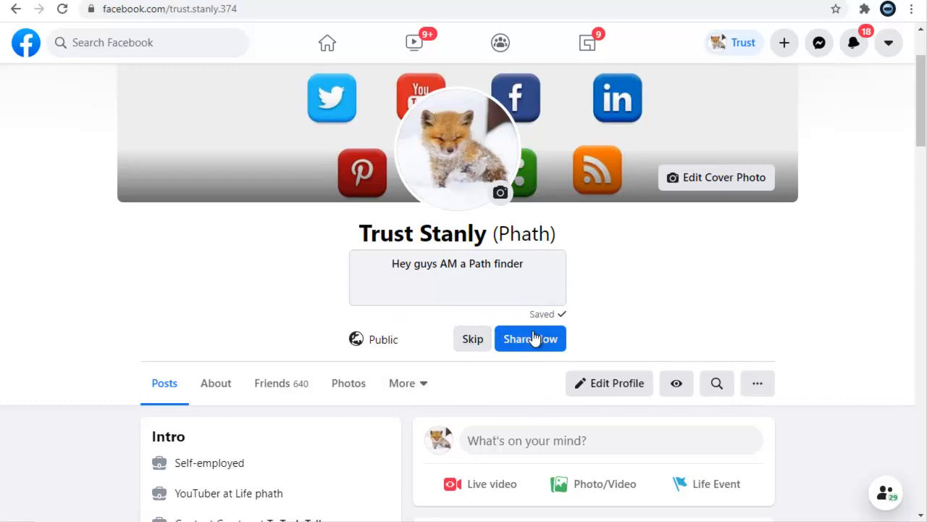
{"action": "mouse_move", "coordinate": [510, 339]}
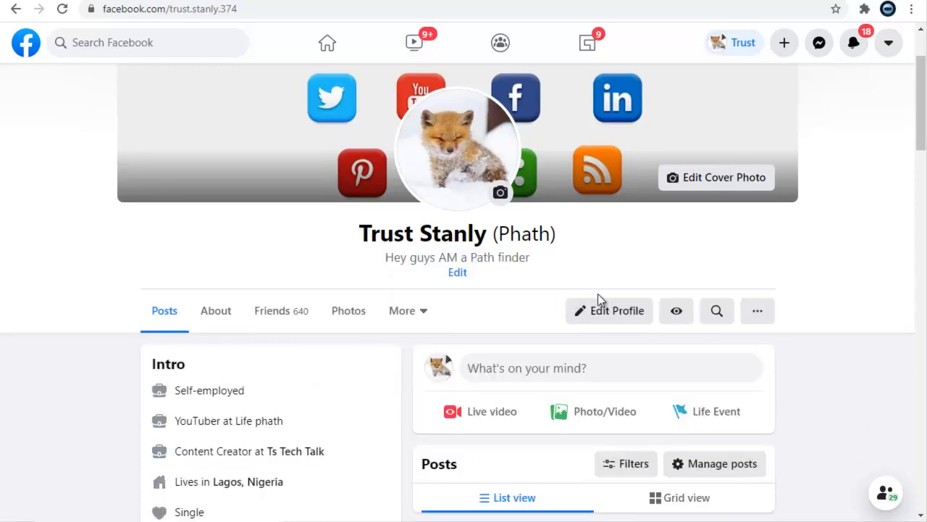
{"action": "mouse_move", "coordinate": [627, 313]}
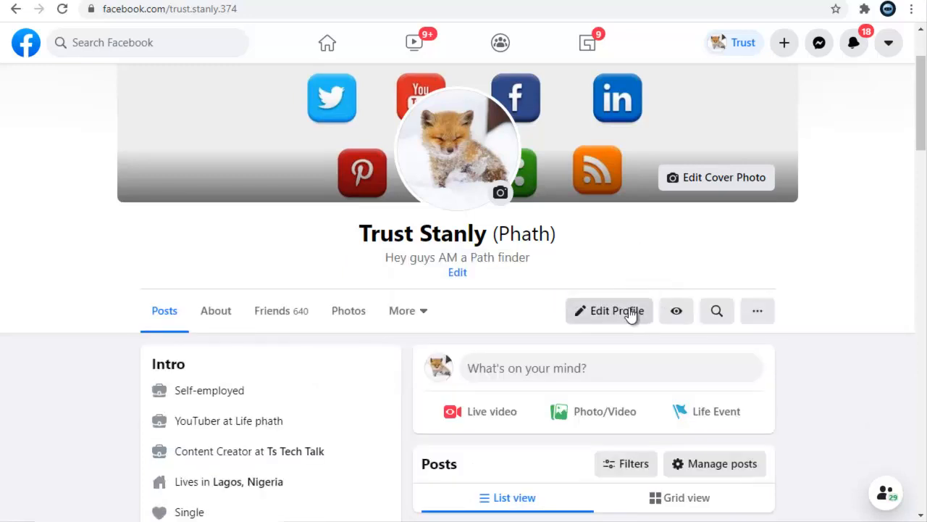
{"action": "mouse_move", "coordinate": [562, 197]}
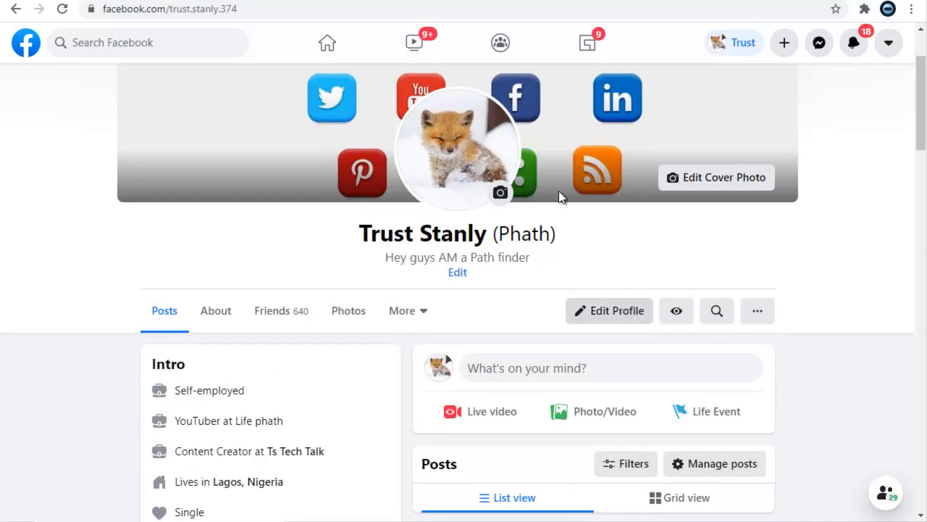
{"action": "mouse_move", "coordinate": [458, 274]}
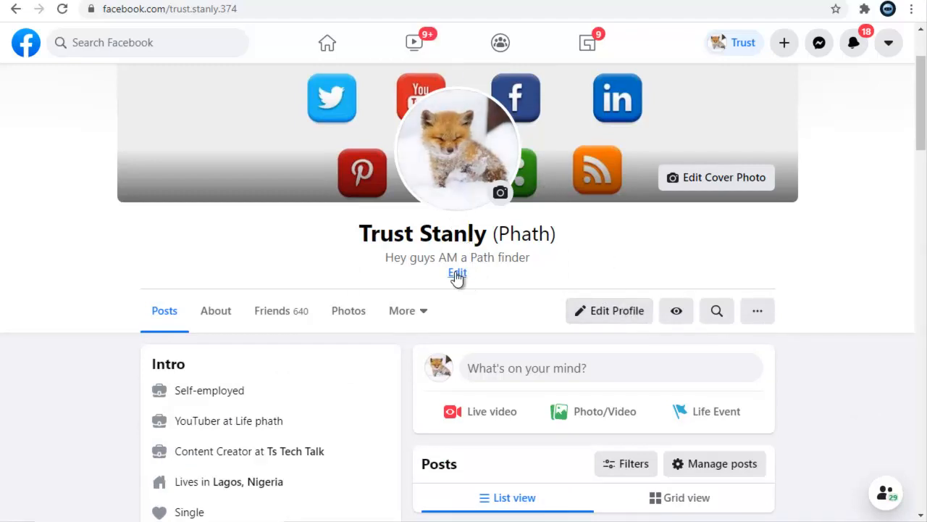
{"action": "mouse_move", "coordinate": [471, 282]}
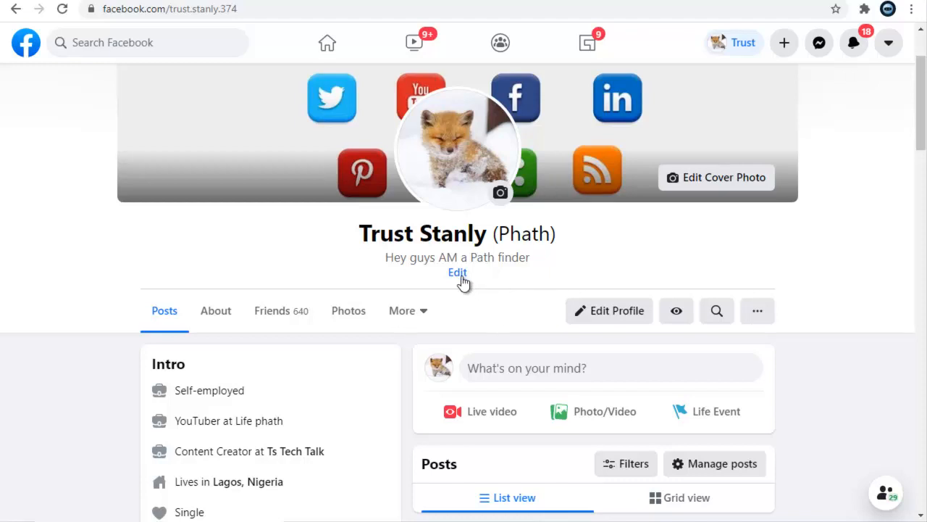
{"action": "mouse_move", "coordinate": [545, 300]}
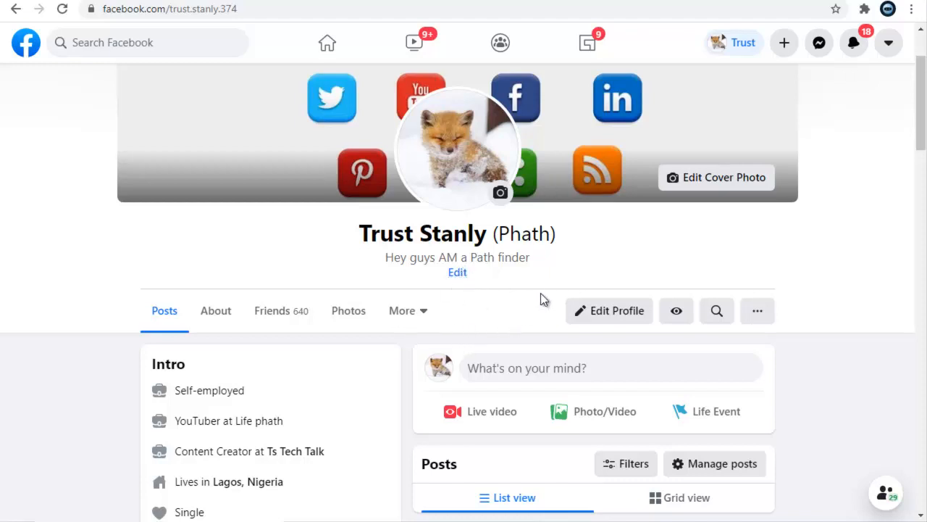
{"action": "mouse_move", "coordinate": [616, 310]}
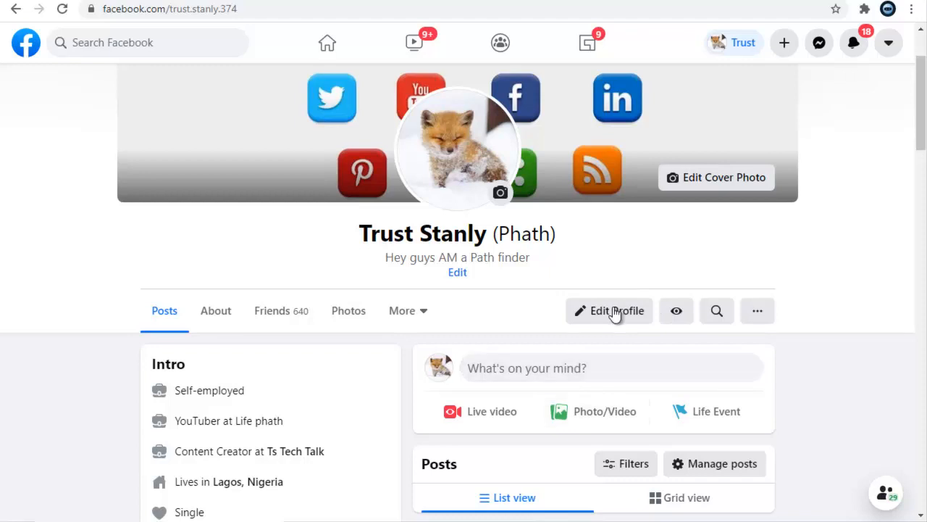
Bring up the profile's About Overview with work, residence, relationship and phone details.
{"action": "left_click", "coordinate": [609, 310]}
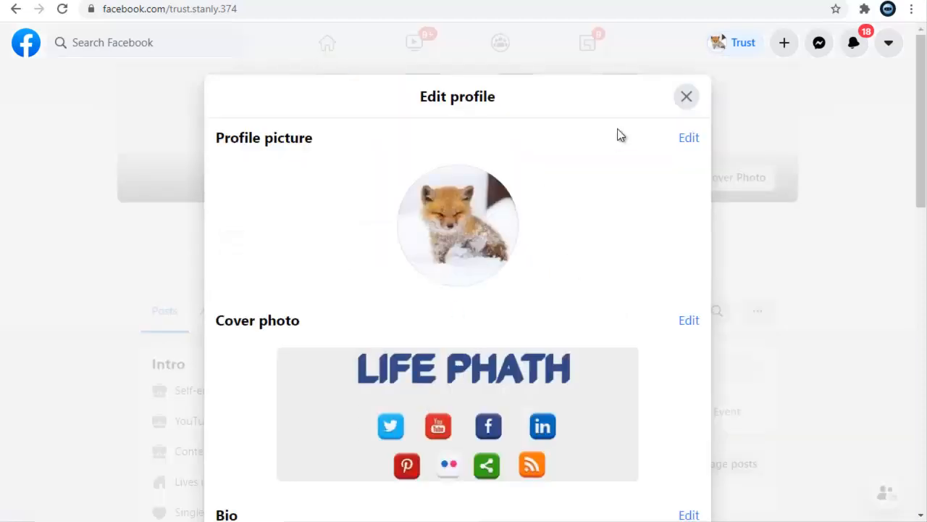
{"action": "mouse_move", "coordinate": [765, 159]}
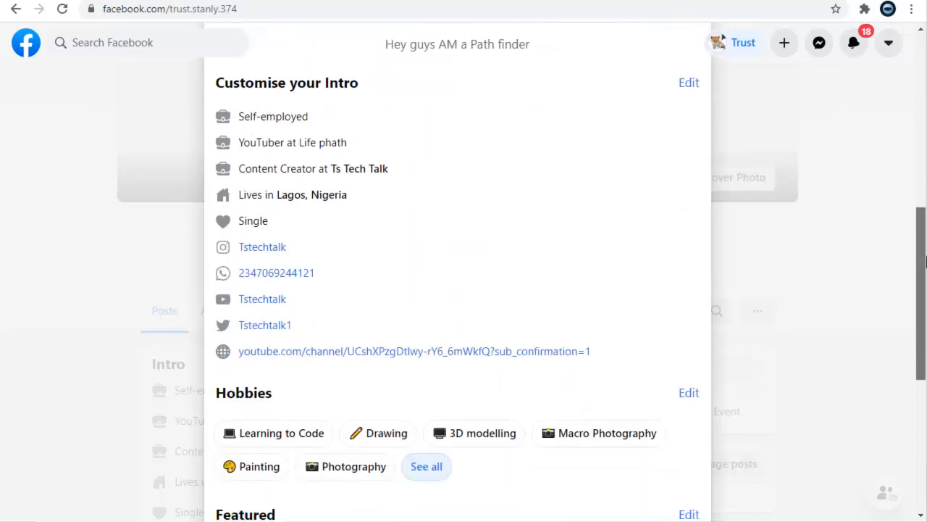
{"action": "scroll", "scroll_direction": "down", "scroll_amount": 3}
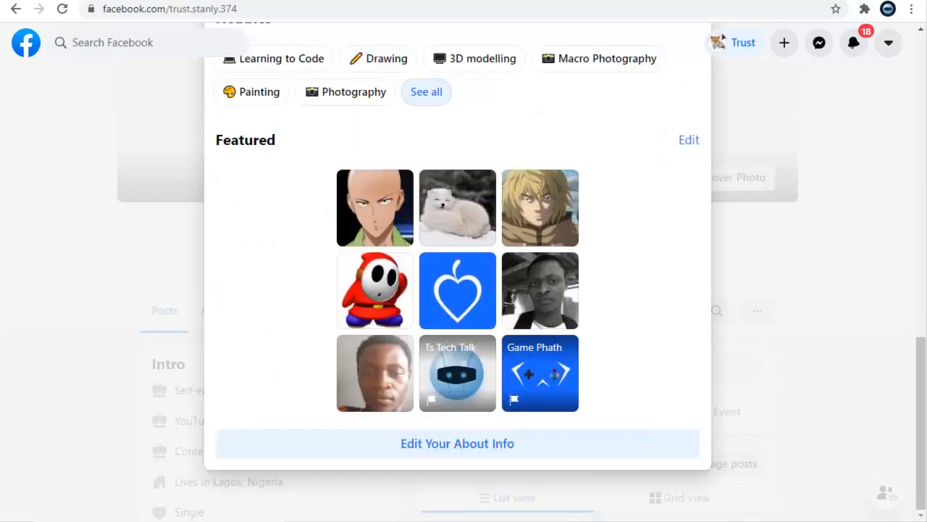
{"action": "mouse_move", "coordinate": [513, 443]}
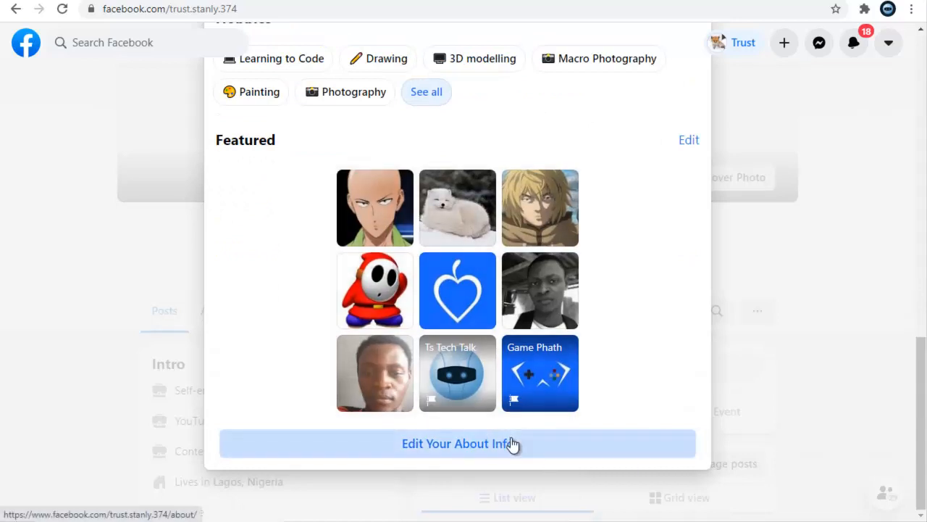
{"action": "left_click", "coordinate": [458, 443]}
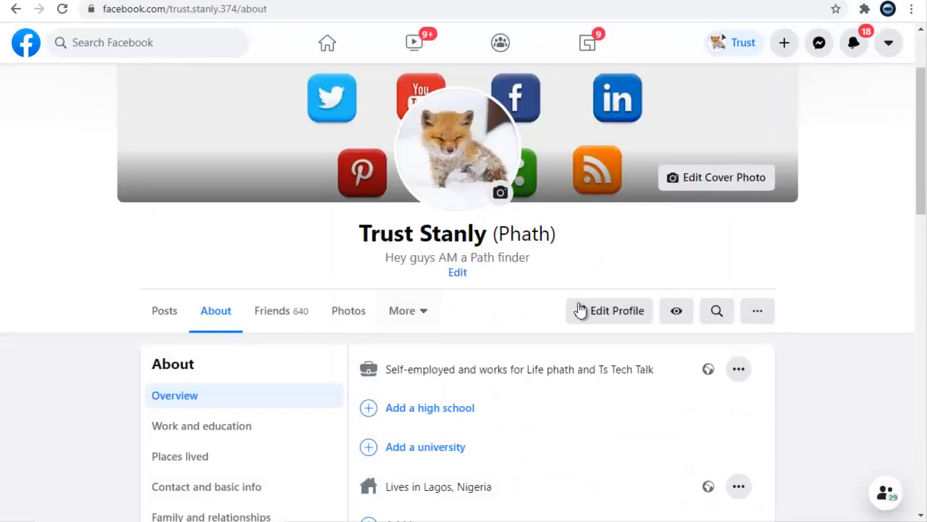
{"action": "scroll", "scroll_direction": "down", "scroll_amount": 3}
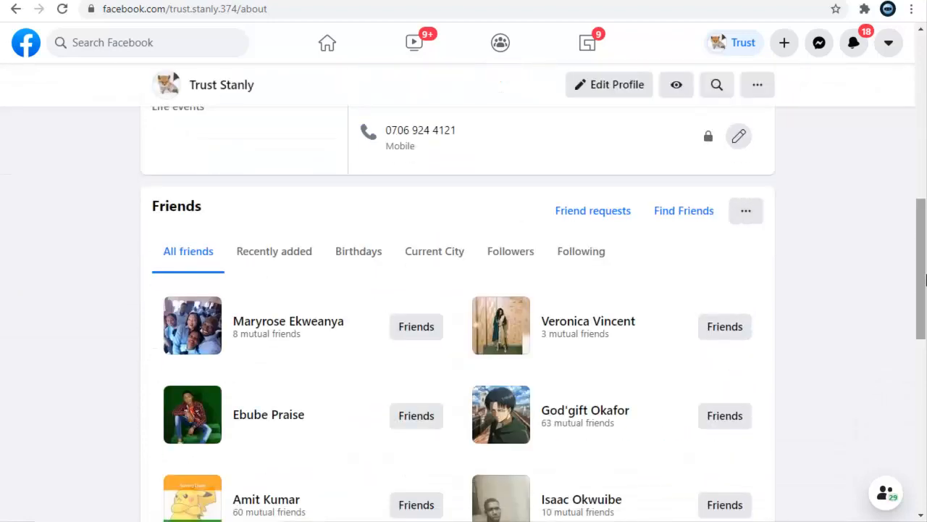
{"action": "scroll", "scroll_direction": "up", "scroll_amount": 3}
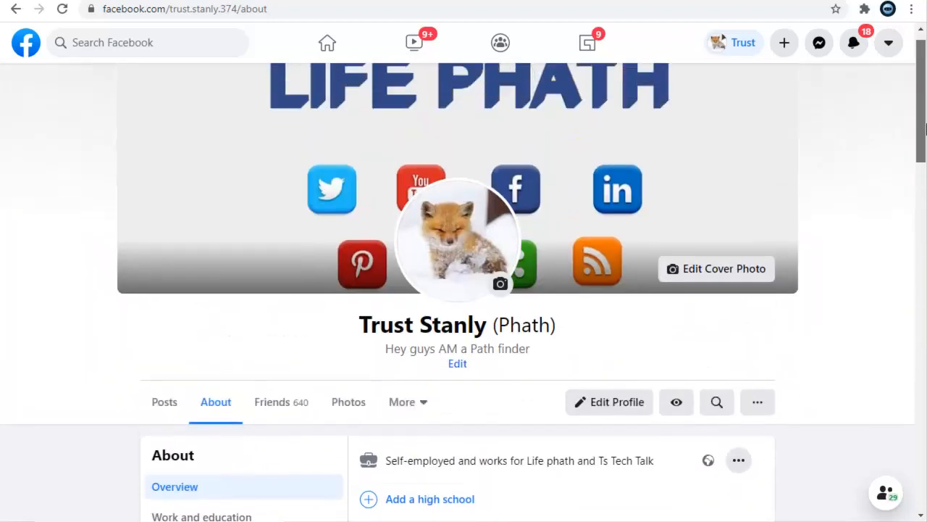
{"action": "scroll", "scroll_direction": "down", "scroll_amount": 3}
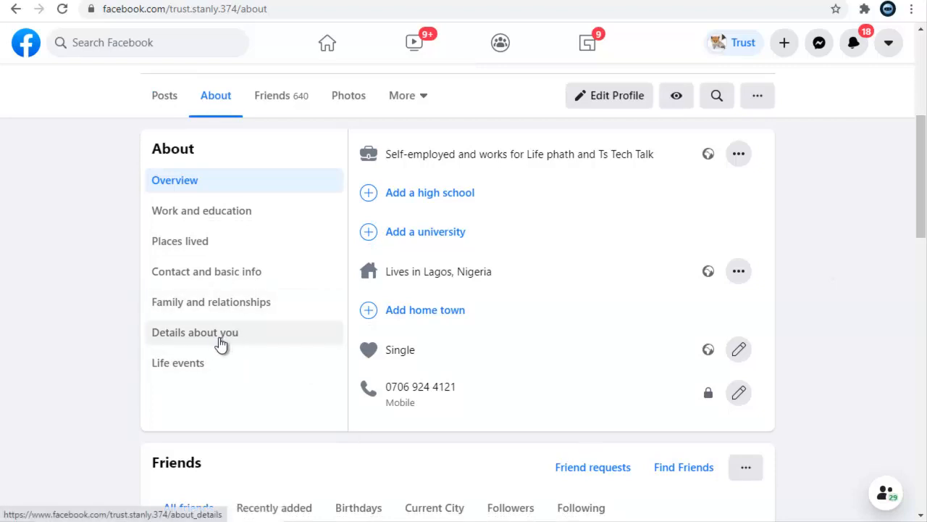
Open 'Details about you' and start an empty About You entry.
{"action": "left_click", "coordinate": [194, 332]}
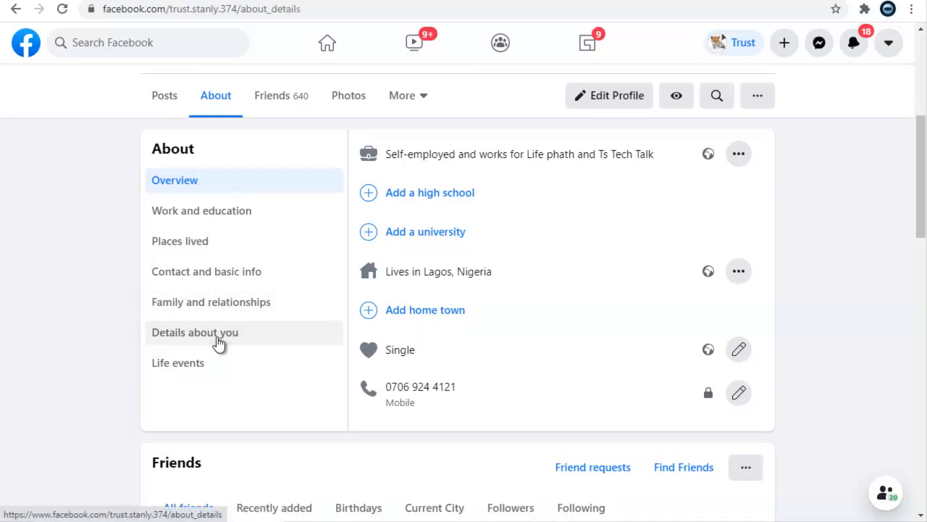
{"action": "left_click", "coordinate": [194, 332]}
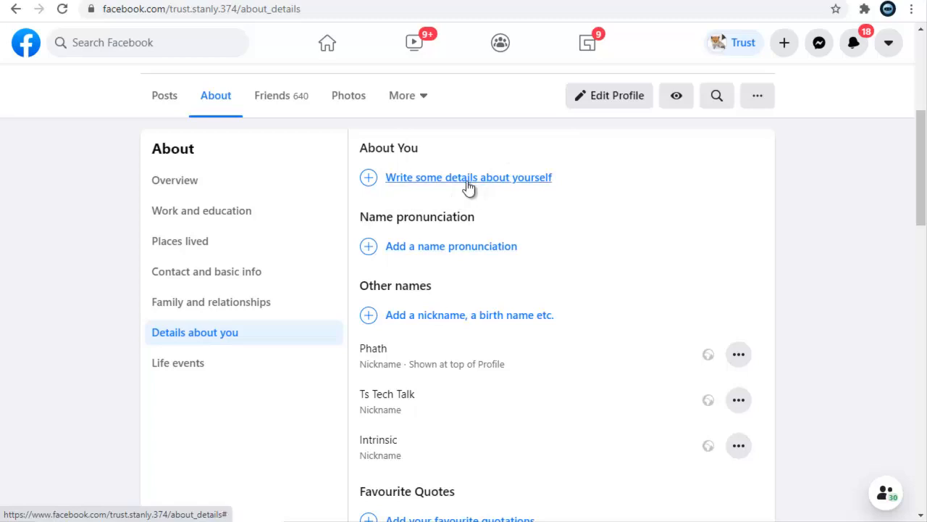
{"action": "mouse_move", "coordinate": [465, 184]}
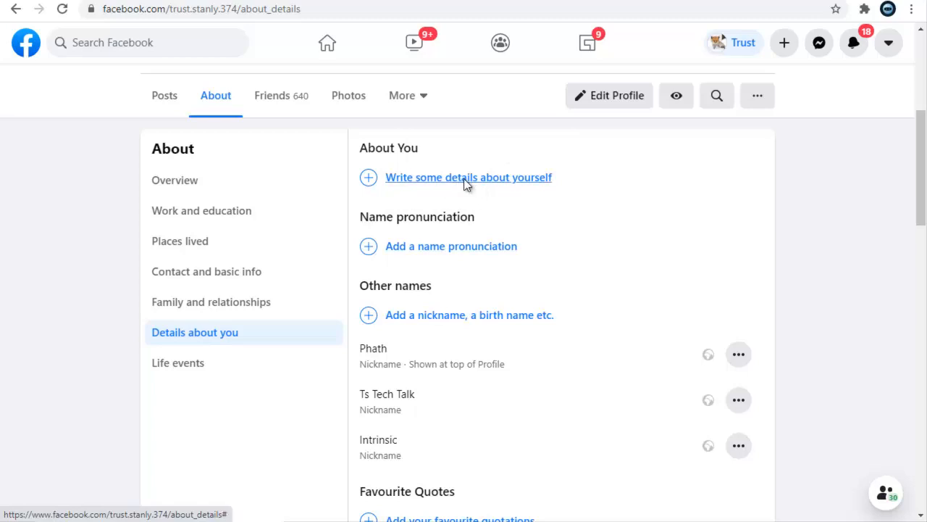
{"action": "left_click", "coordinate": [468, 177]}
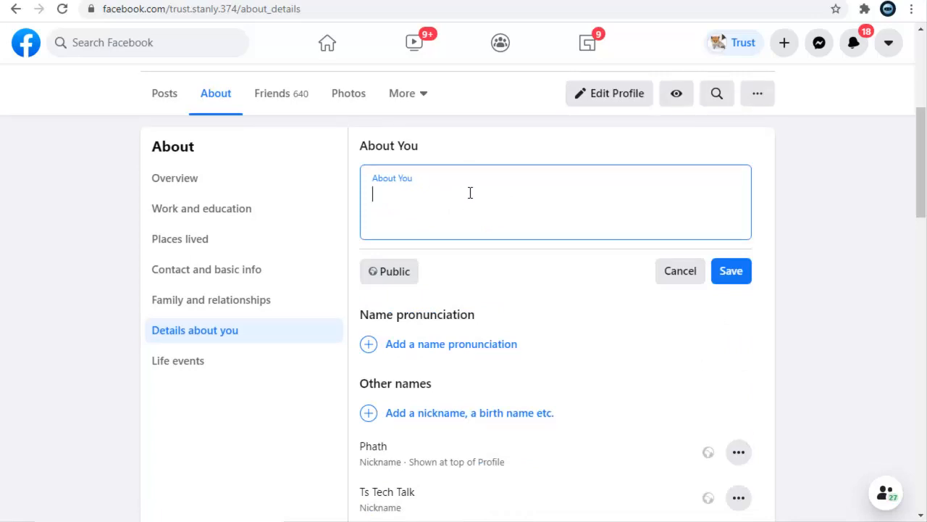
Describe yourself as a web developer, programmer, social media influencer and content creator.
{"action": "type", "text": "Am"}
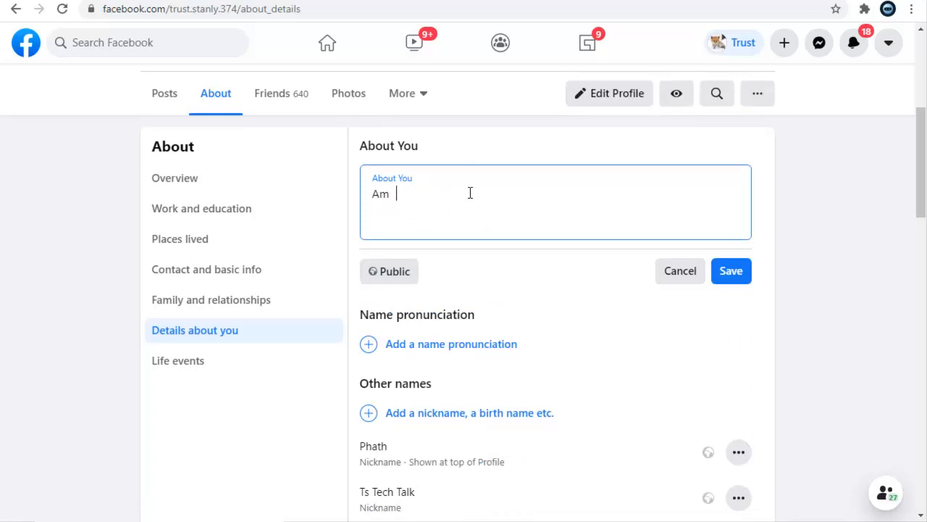
{"action": "type", "text": "a wel"}
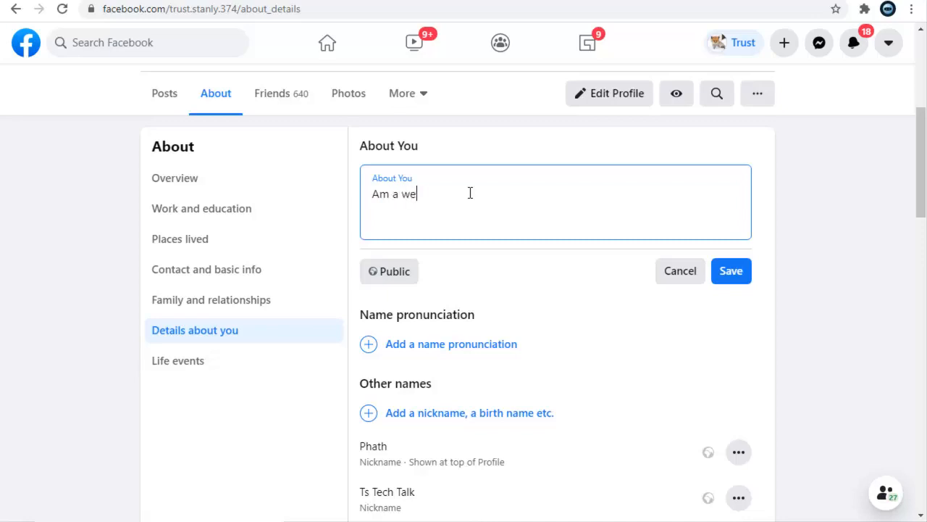
{"action": "type", "text": "b dev"}
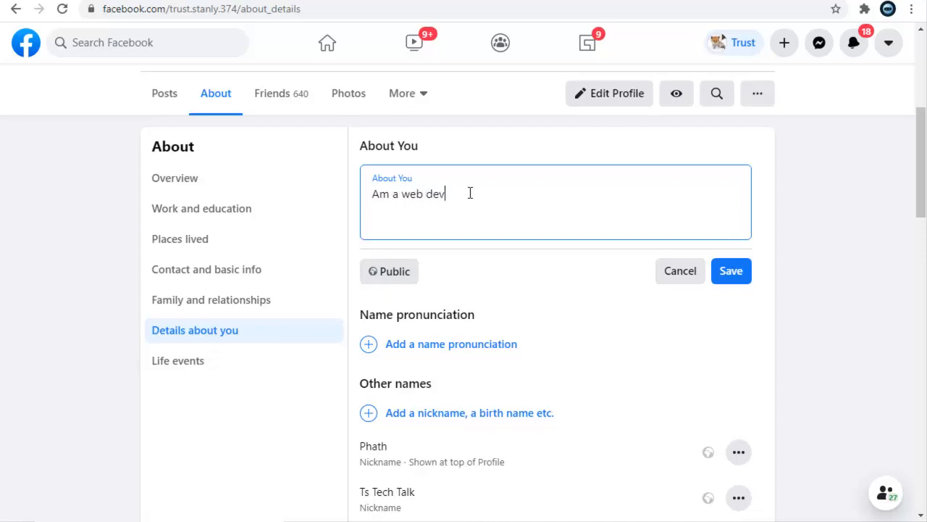
{"action": "type", "text": "e"}
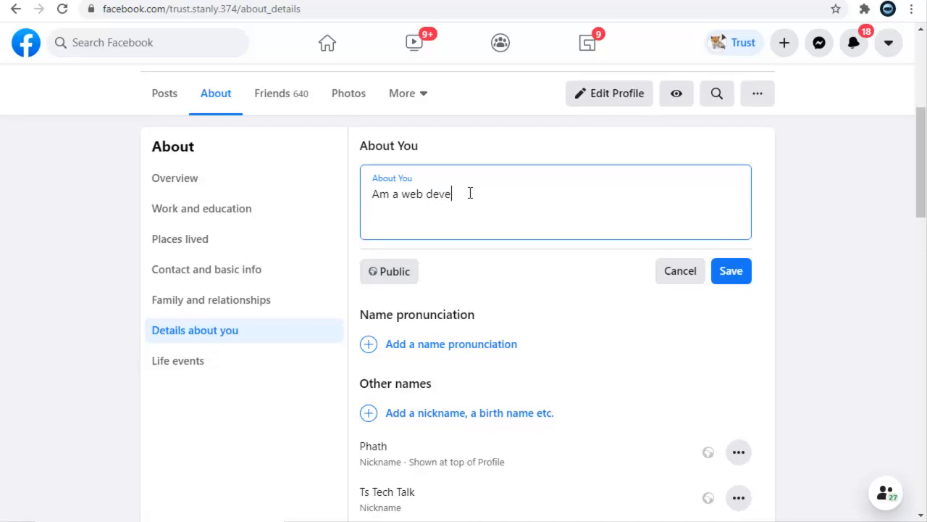
{"action": "type", "text": "loper"}
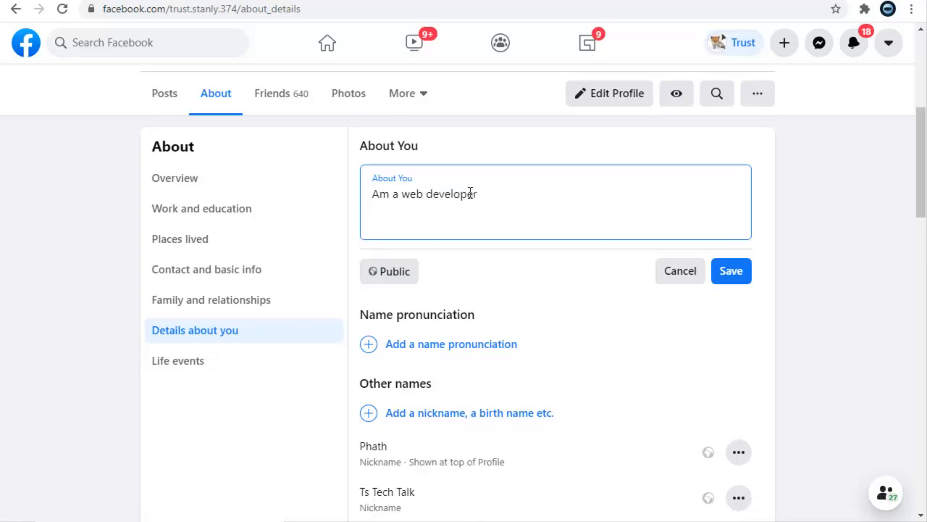
{"action": "type", "text": ", proge"}
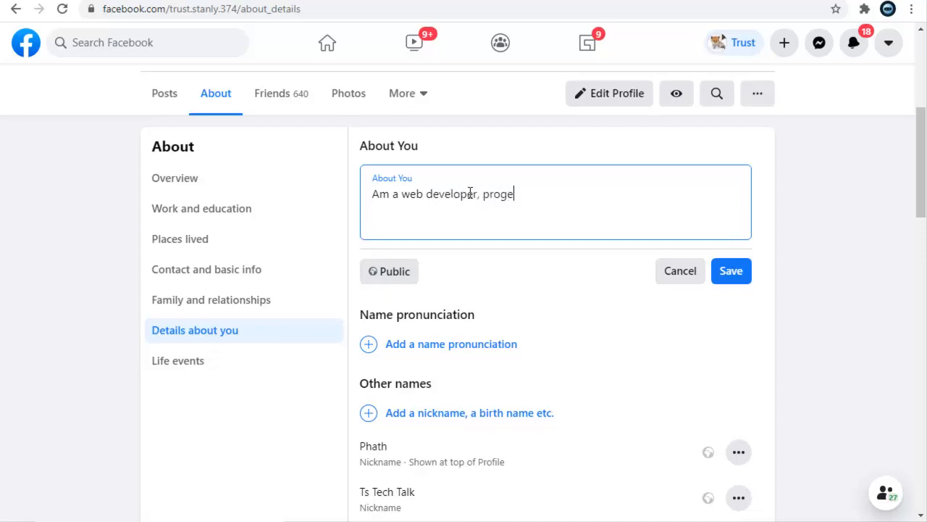
{"action": "type", "text": "rammer,"}
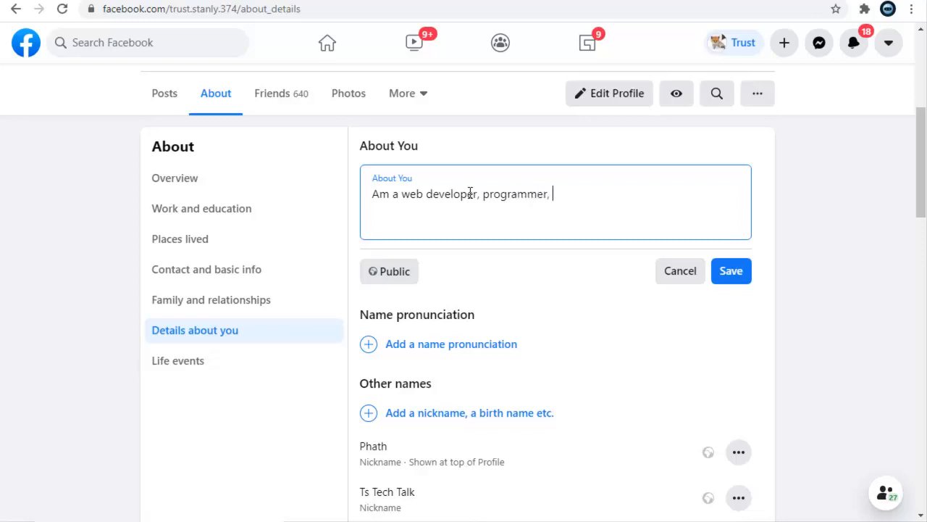
{"action": "type", "text": "s"}
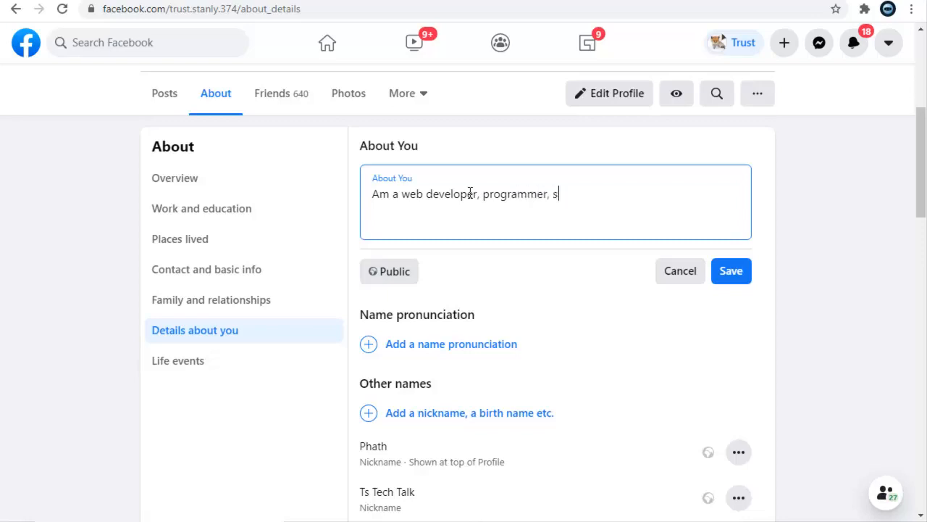
{"action": "type", "text": "oci"}
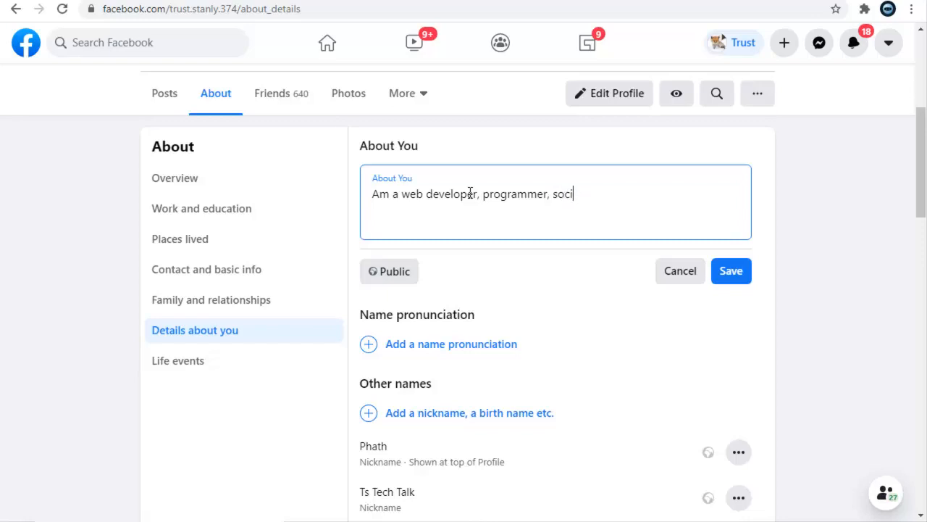
{"action": "type", "text": "al me"}
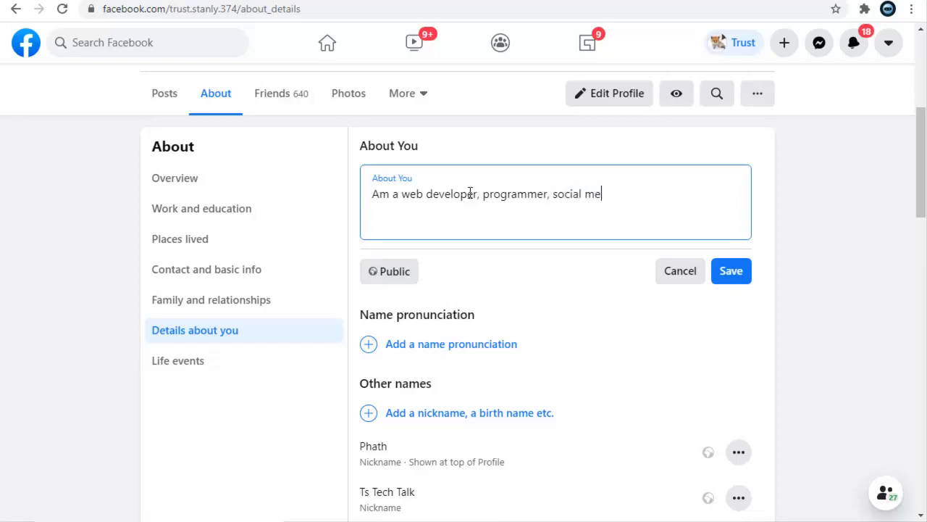
{"action": "type", "text": "dia inf"}
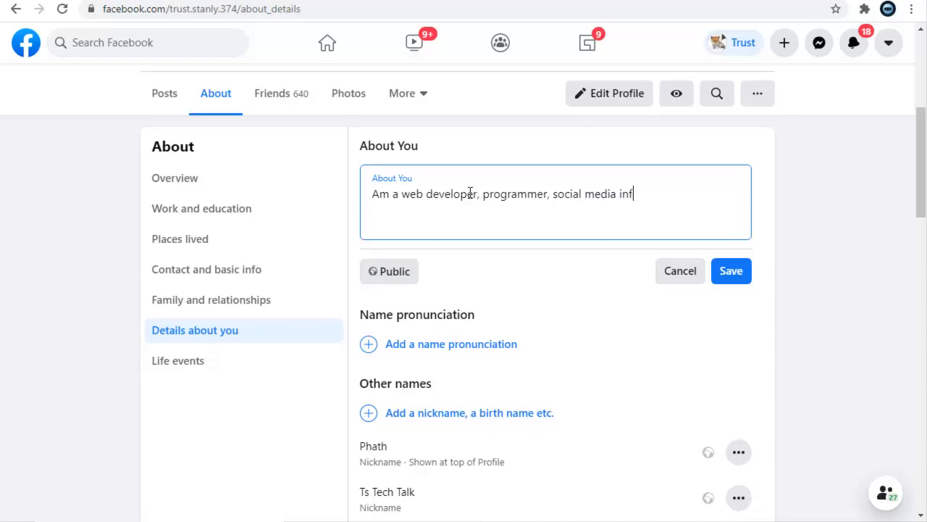
{"action": "type", "text": "luencer"}
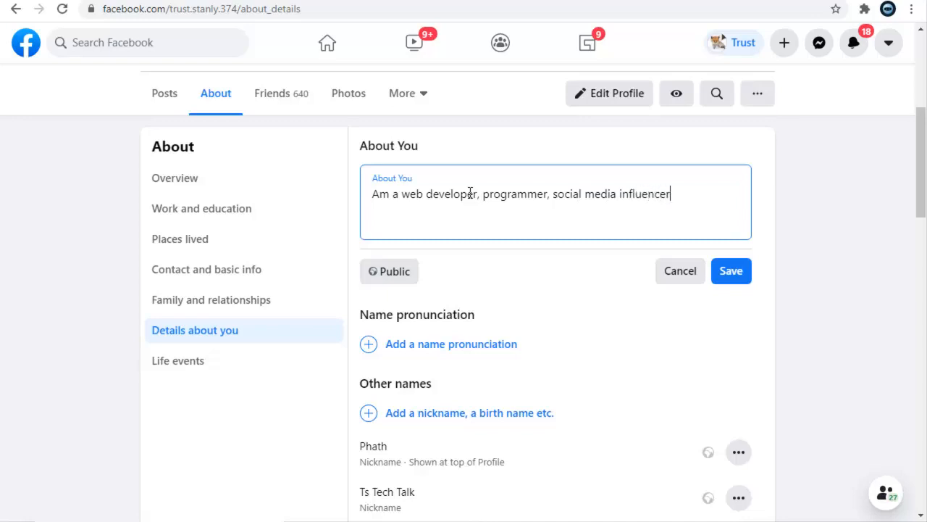
{"action": "type", "text": ", and a"}
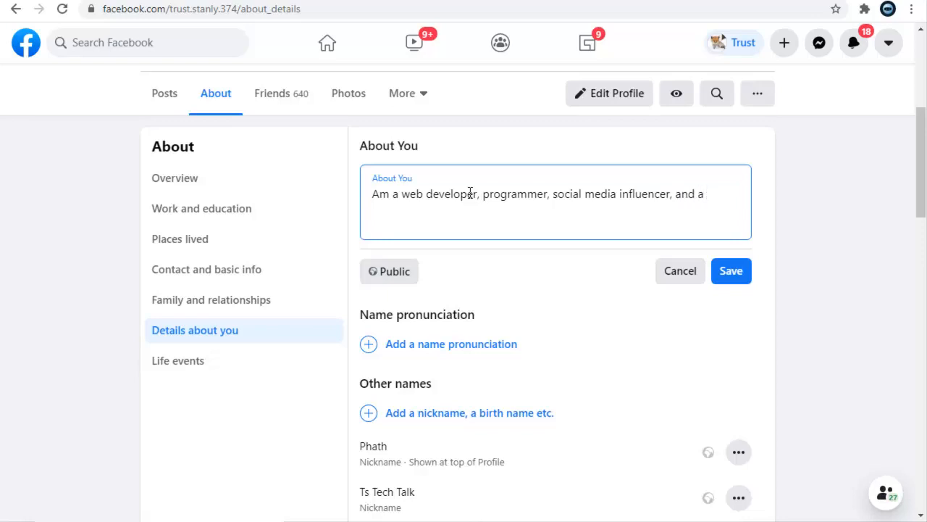
{"action": "type", "text": "content"}
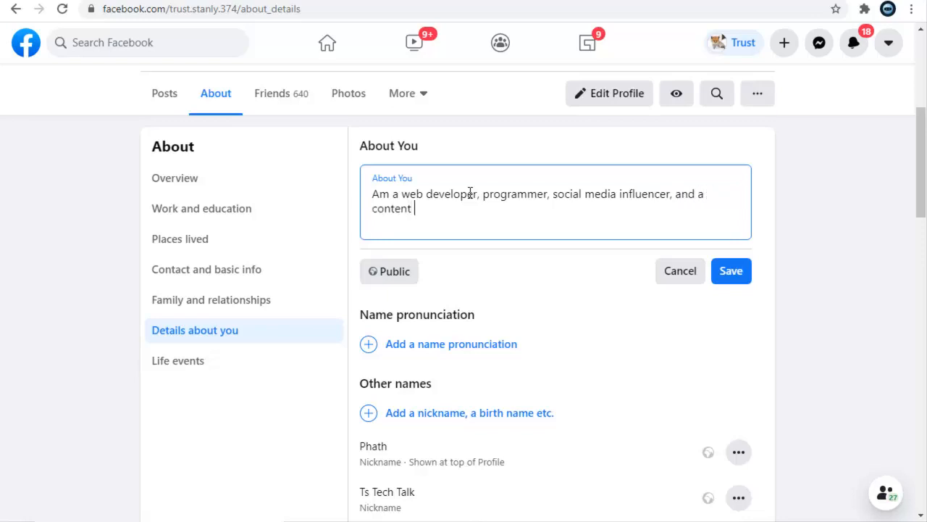
{"action": "type", "text": "creator."}
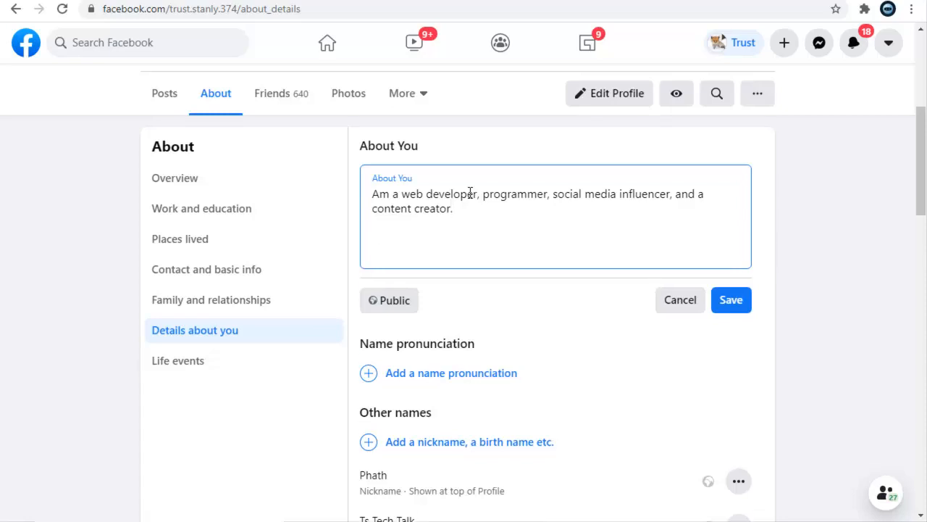
Add that your content is found online at Youtube, Facebook, twitter, Instagram.
{"action": "type", "text": "You can"}
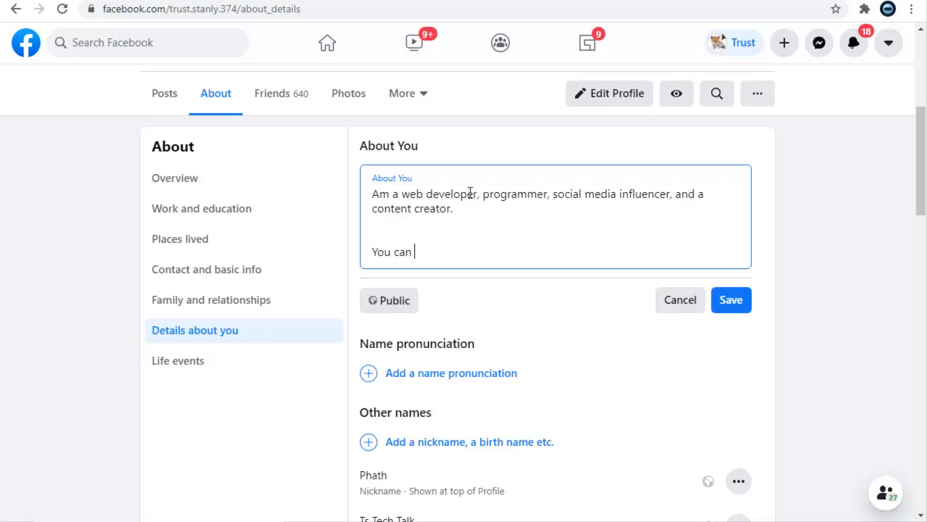
{"action": "type", "text": "find"}
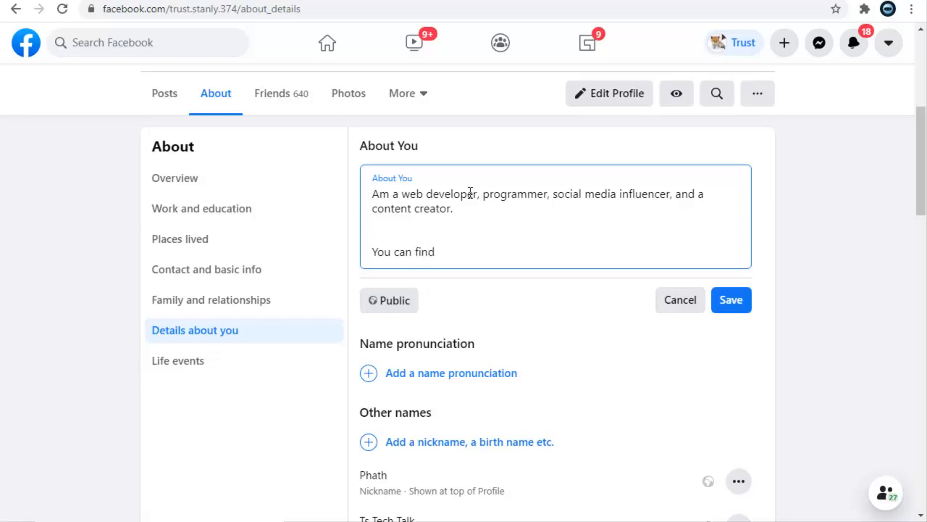
{"action": "type", "text": "a lo"}
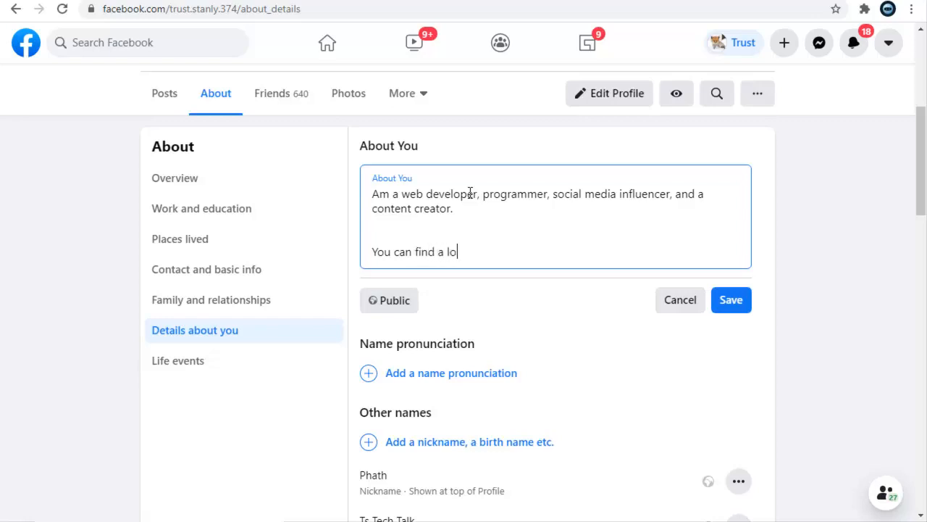
{"action": "type", "text": "t of"}
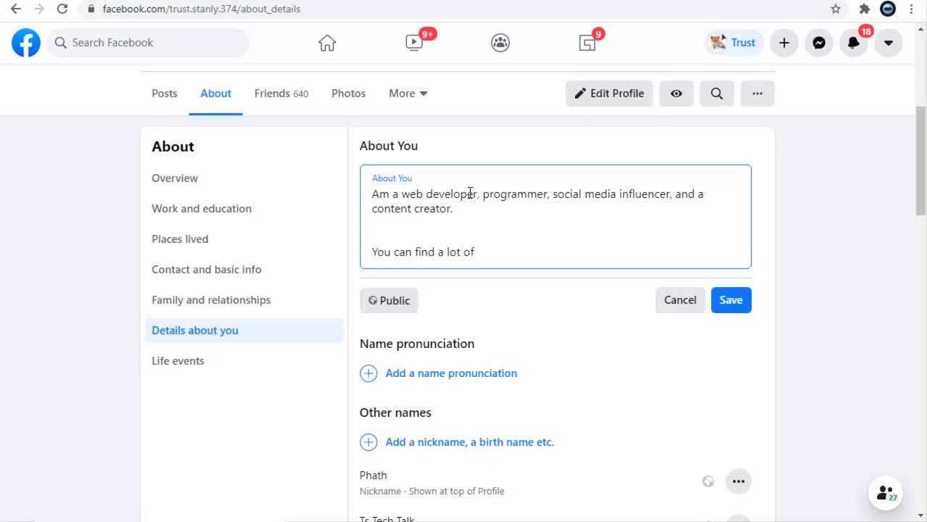
{"action": "type", "text": "my"}
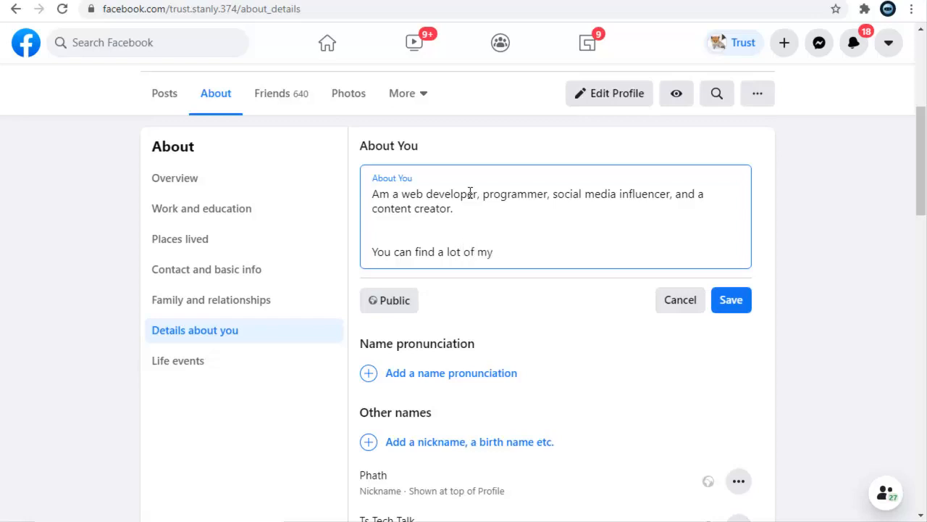
{"action": "type", "text": "contents"}
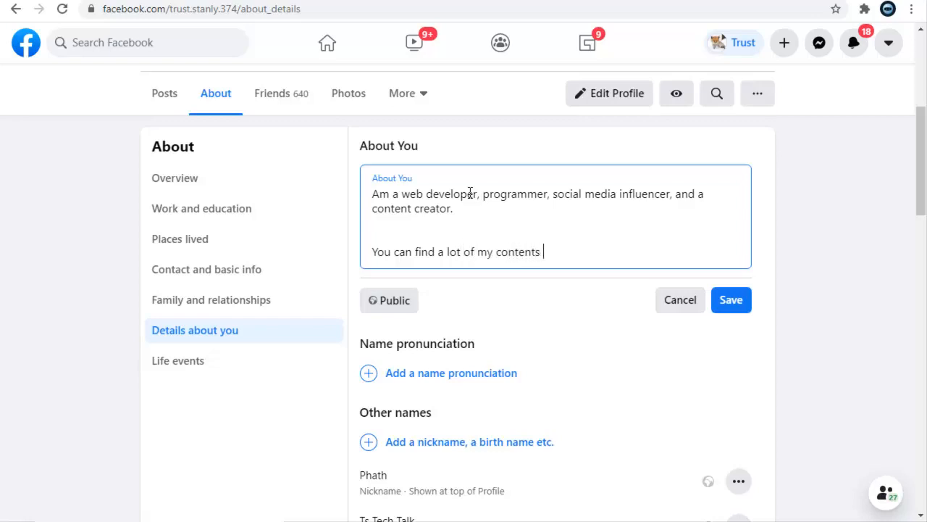
{"action": "type", "text": "online"}
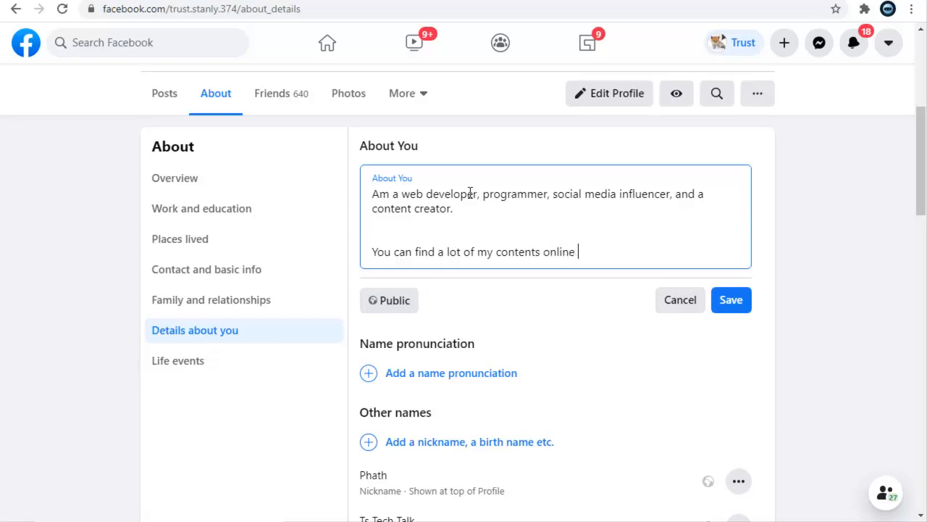
{"action": "type", "text": "at"}
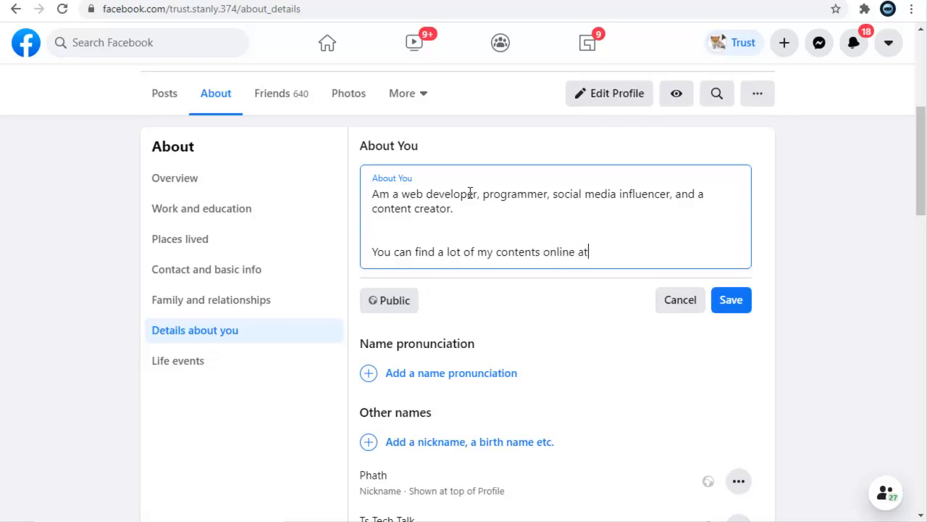
{"action": "type", "text": ":"}
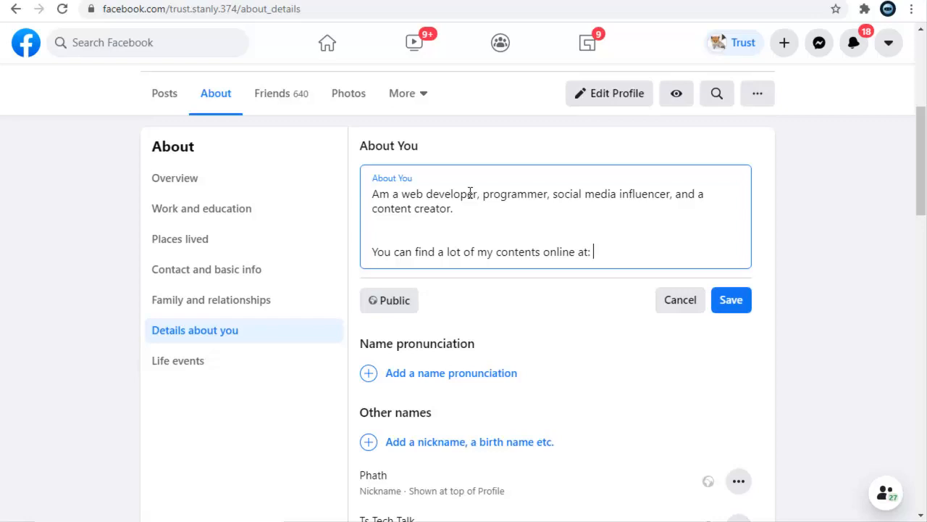
{"action": "type", "text": "Youtube,"}
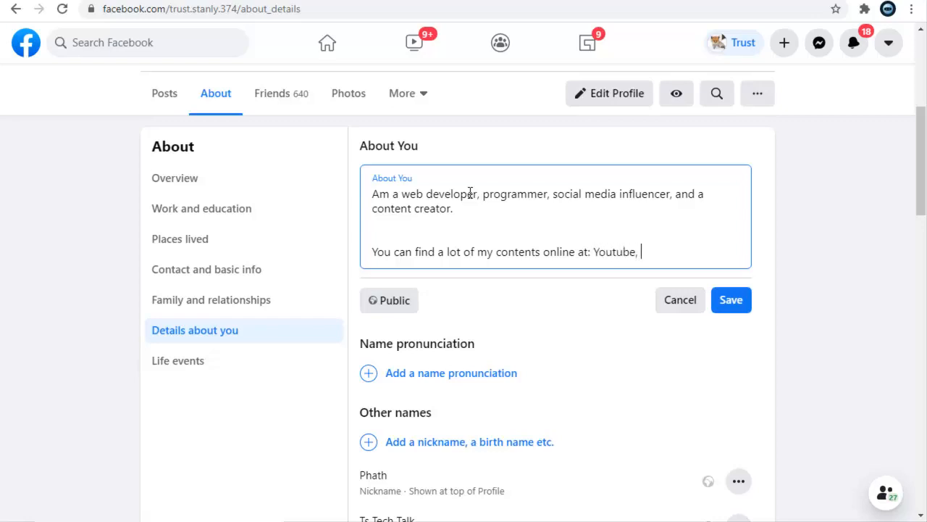
{"action": "type", "text": "Facebook,"}
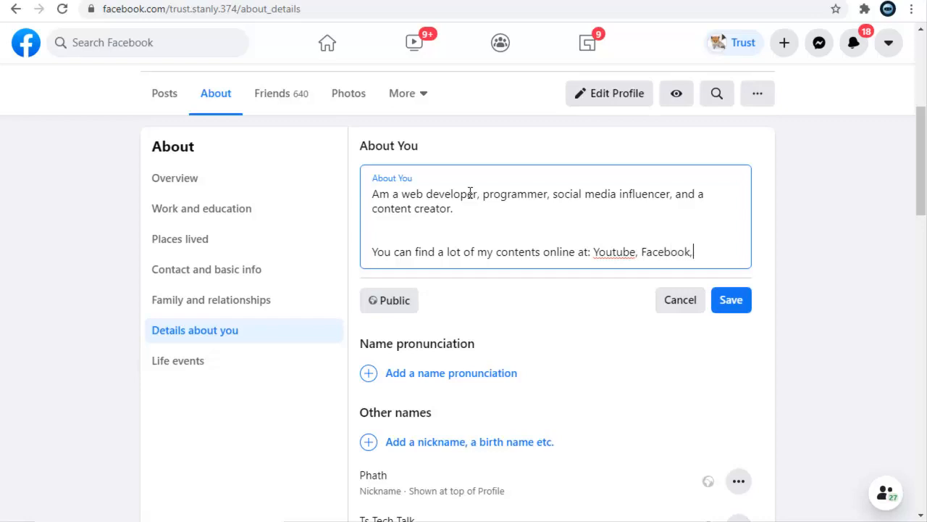
{"action": "type", "text": "twi"}
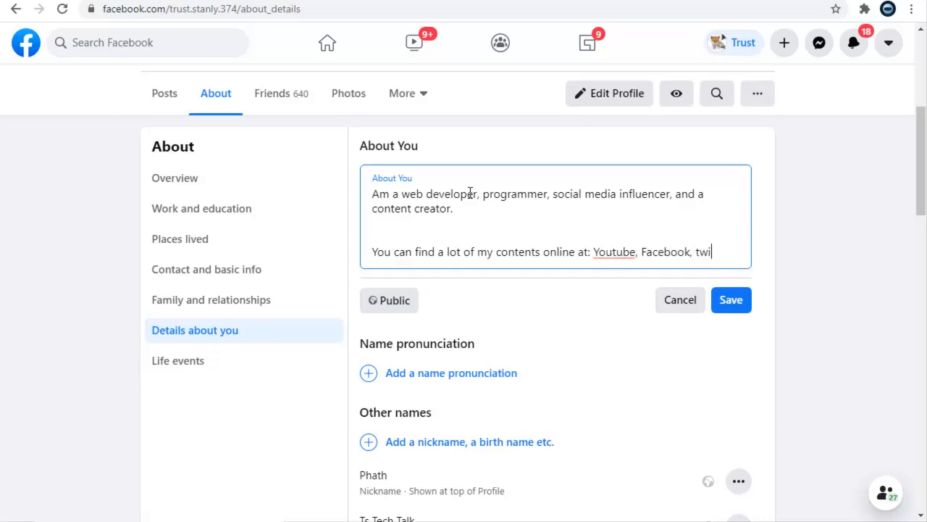
{"action": "type", "text": "tter,"}
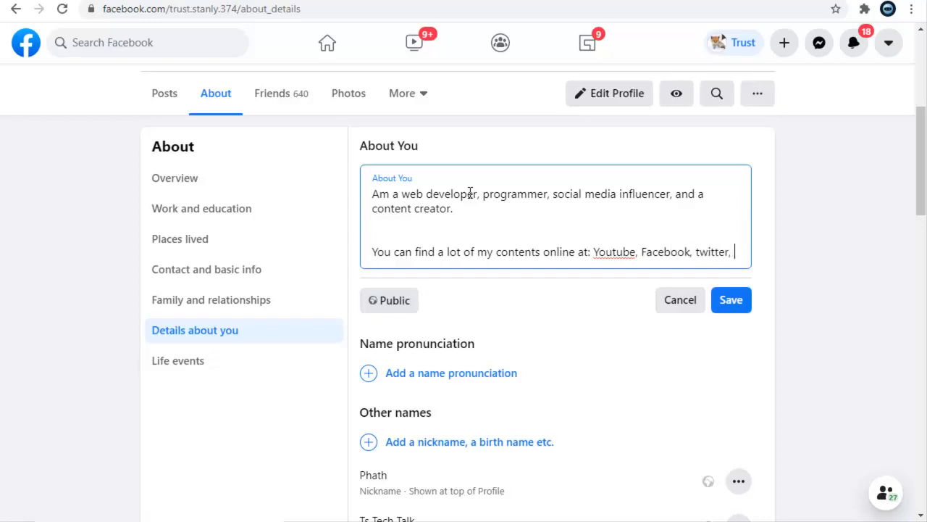
{"action": "type", "text": "Instagram and more..."}
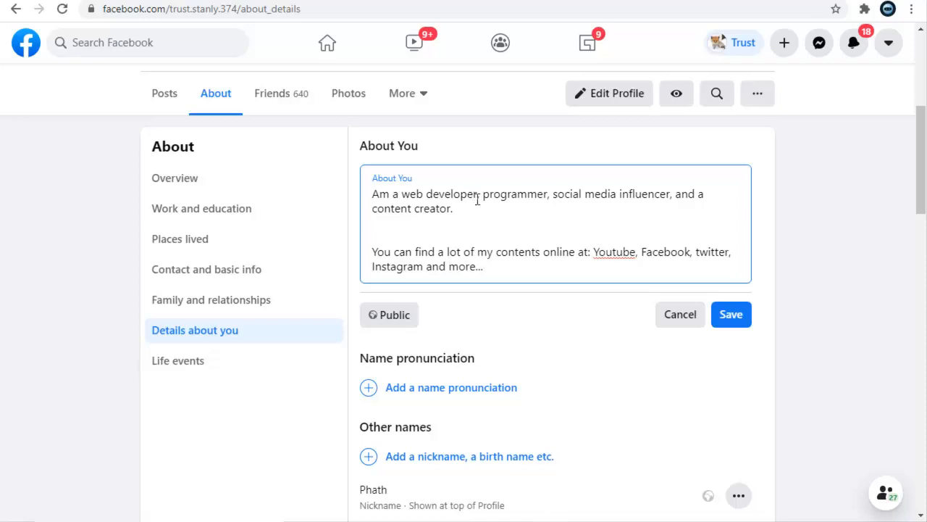
Save the About You entry so it shows on the Details about you page.
{"action": "left_click", "coordinate": [731, 313]}
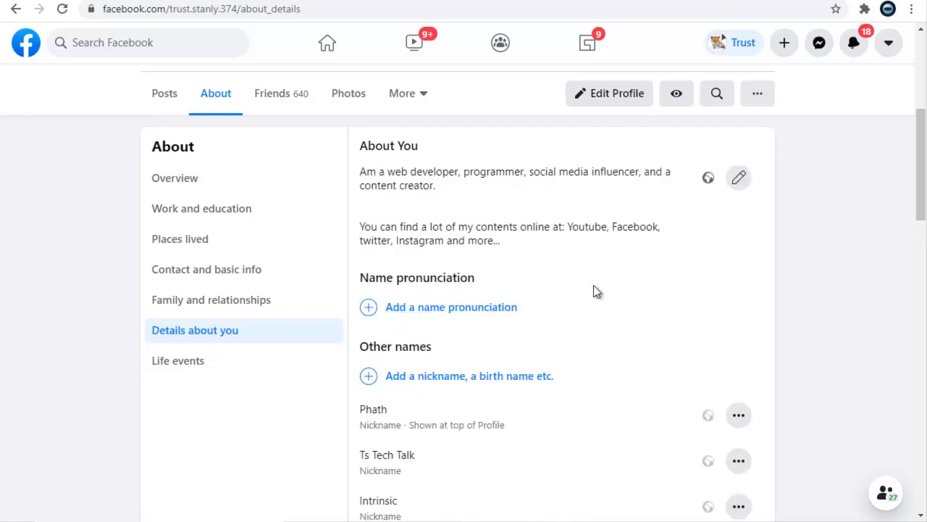
{"action": "mouse_move", "coordinate": [713, 161]}
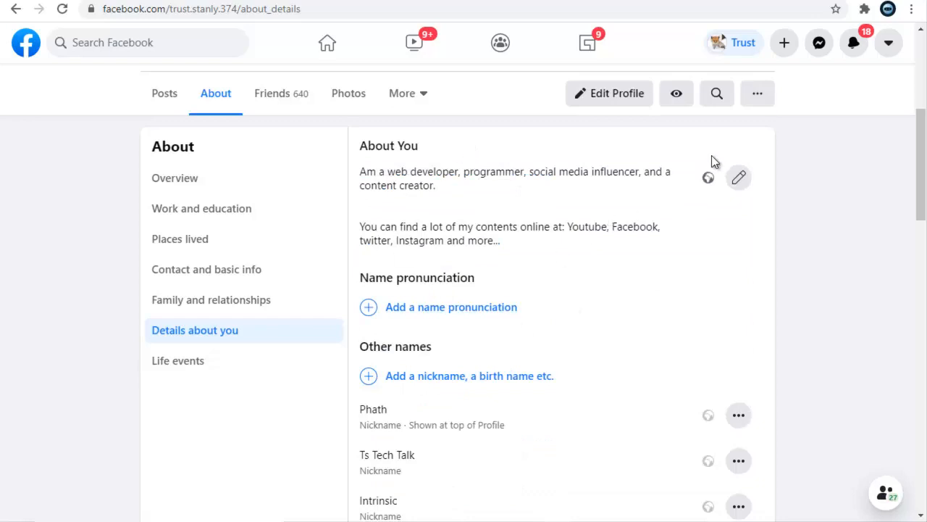
{"action": "mouse_move", "coordinate": [706, 178]}
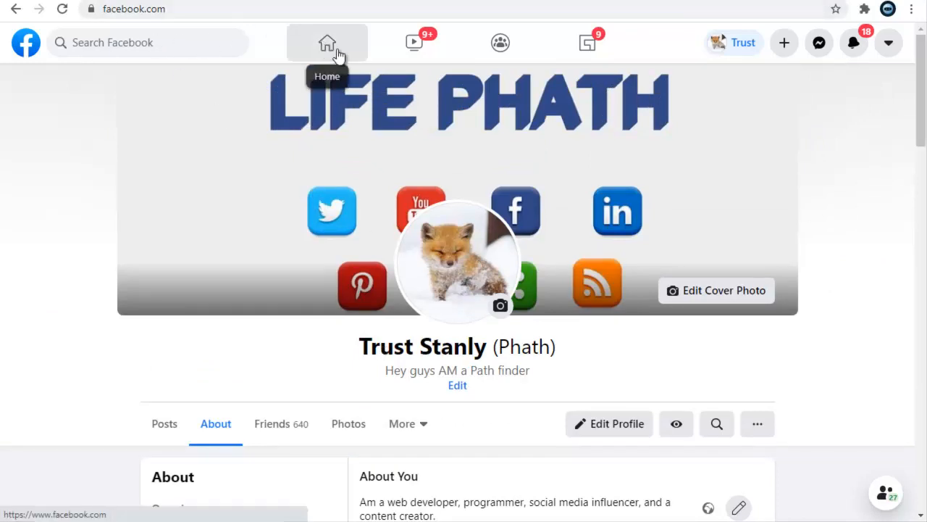
Go to the news feed, then back to the profile's Posts tab with its bio and Intro.
{"action": "left_click", "coordinate": [327, 42]}
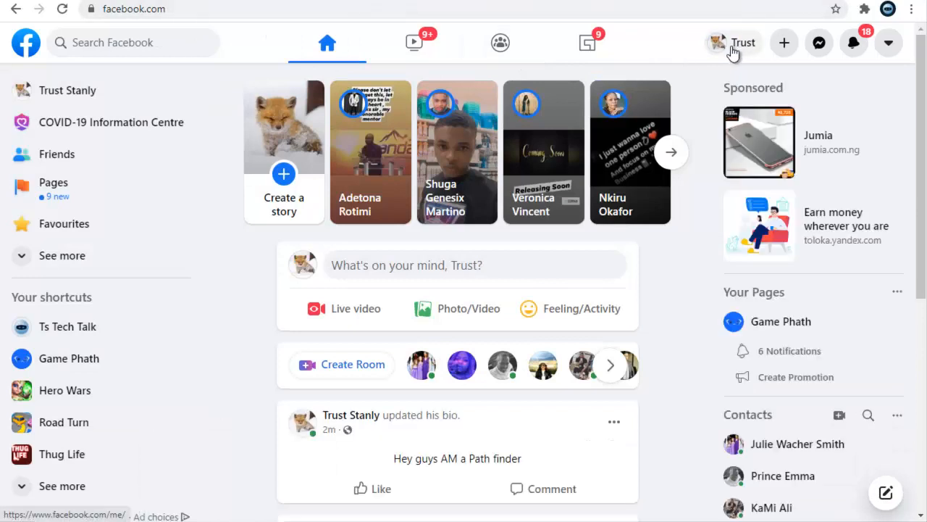
{"action": "left_click", "coordinate": [733, 42]}
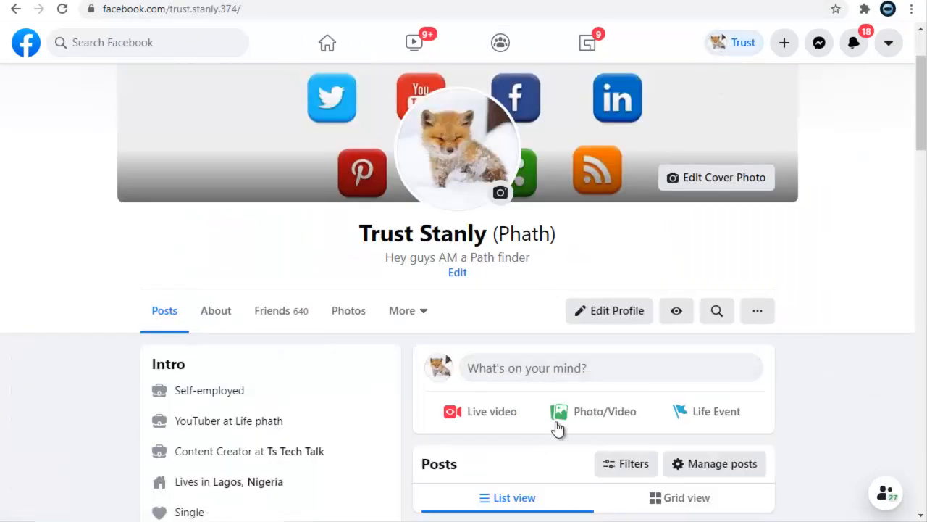
{"action": "mouse_move", "coordinate": [512, 241]}
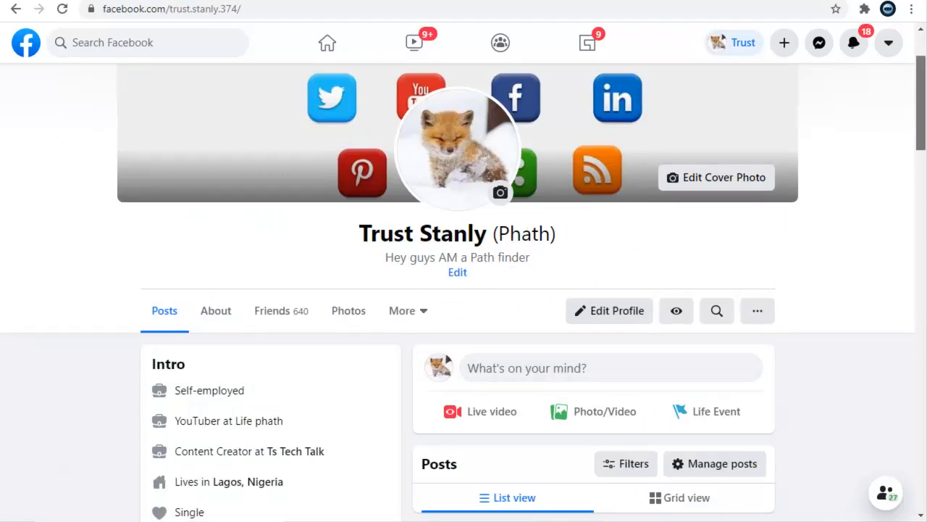
{"action": "scroll", "scroll_direction": "down", "scroll_amount": 3}
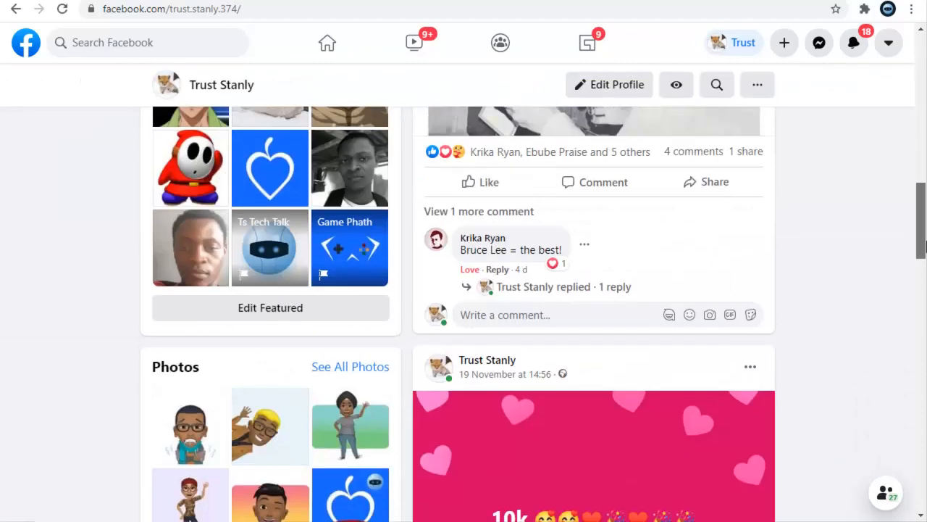
{"action": "scroll", "scroll_direction": "down", "scroll_amount": 3}
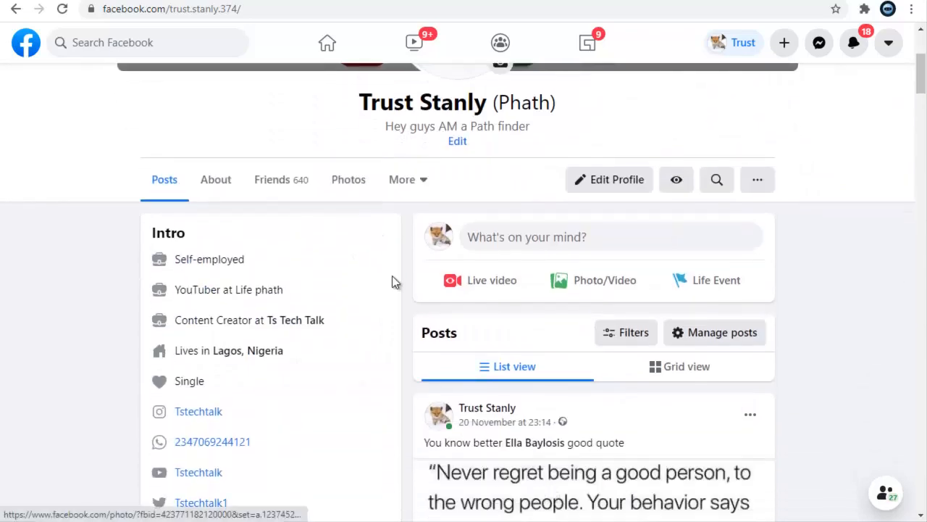
{"action": "mouse_move", "coordinate": [481, 280]}
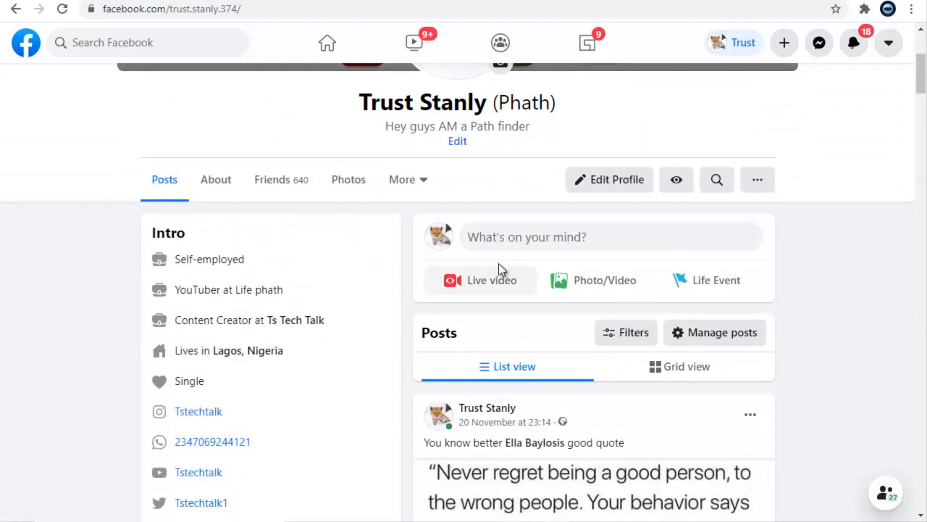
{"action": "mouse_move", "coordinate": [675, 180]}
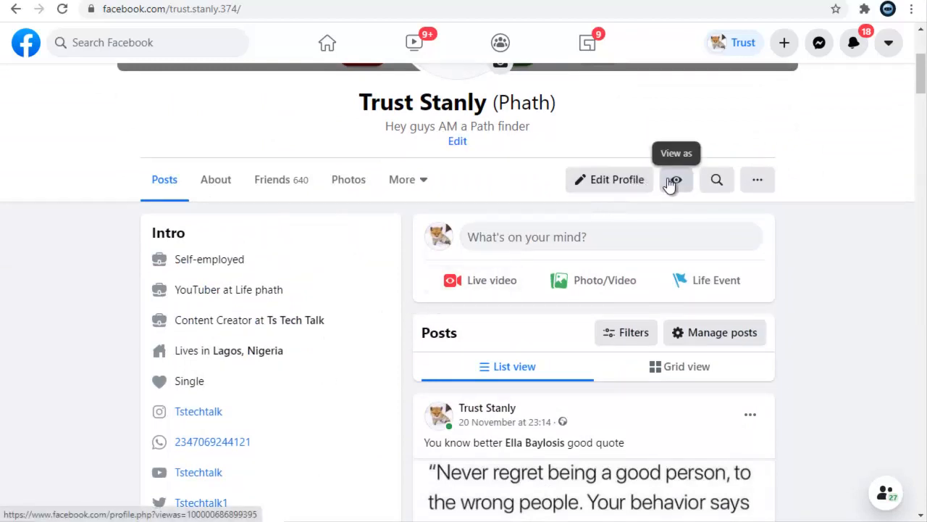
Preview the profile in public View As mode and highlight the path finder bio under the name.
{"action": "left_click", "coordinate": [675, 180]}
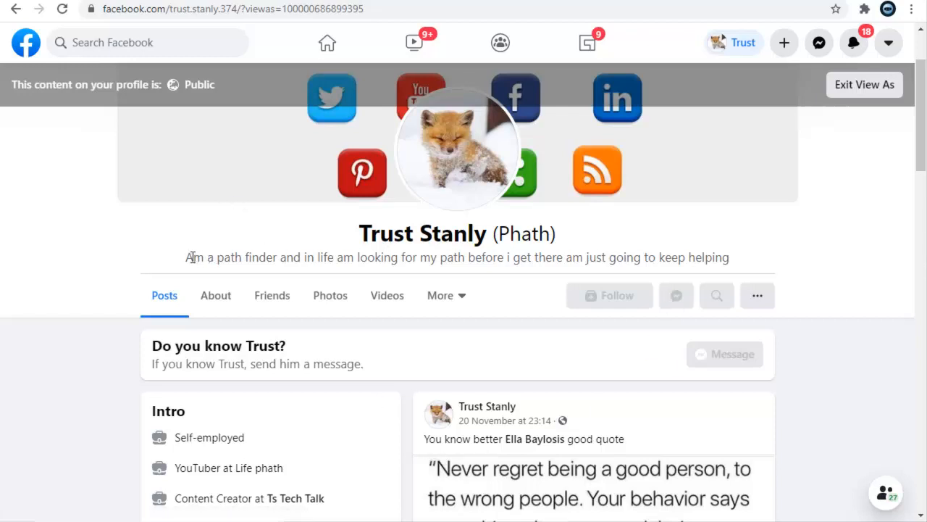
{"action": "left_click_drag", "start_coordinate": [190, 257], "coordinate": [388, 258]}
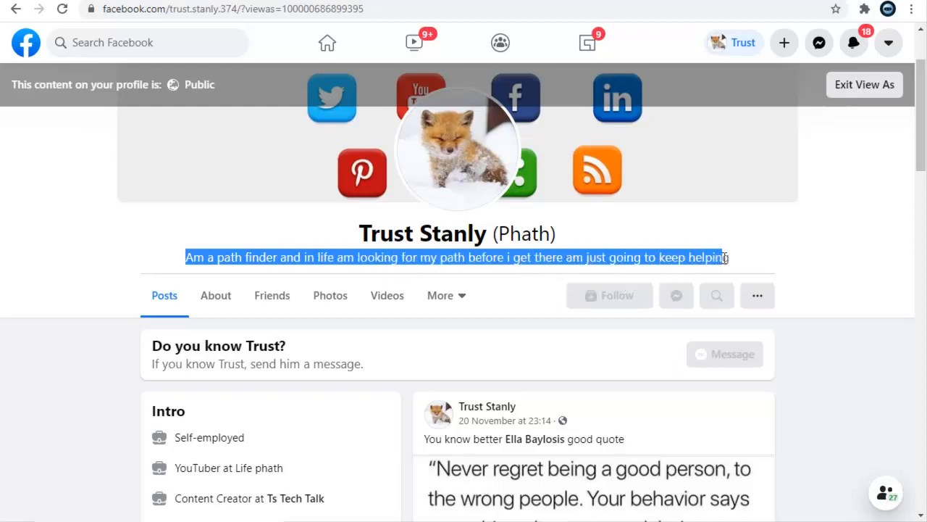
{"action": "scroll", "scroll_direction": "down", "scroll_amount": 3}
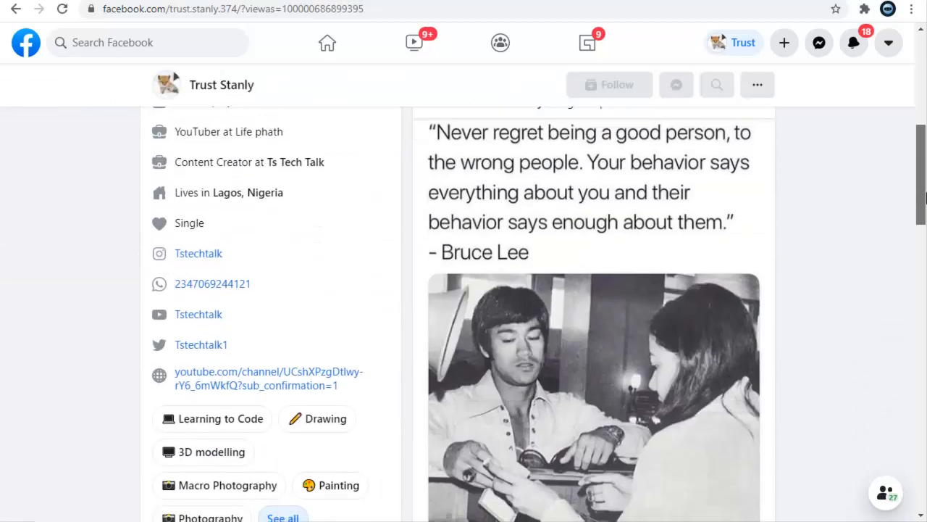
{"action": "scroll", "scroll_direction": "down", "scroll_amount": 3}
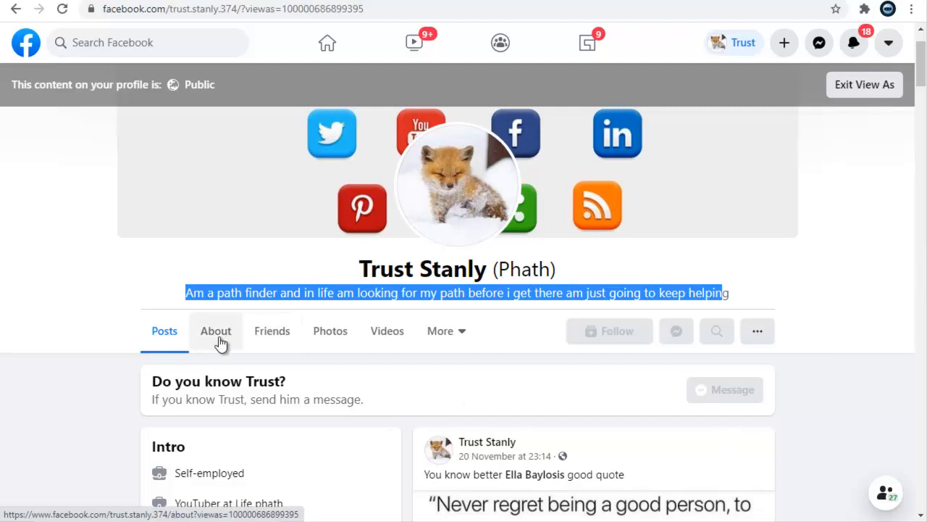
In public view, show the Details About page with the web developer and content creator description.
{"action": "left_click", "coordinate": [214, 331]}
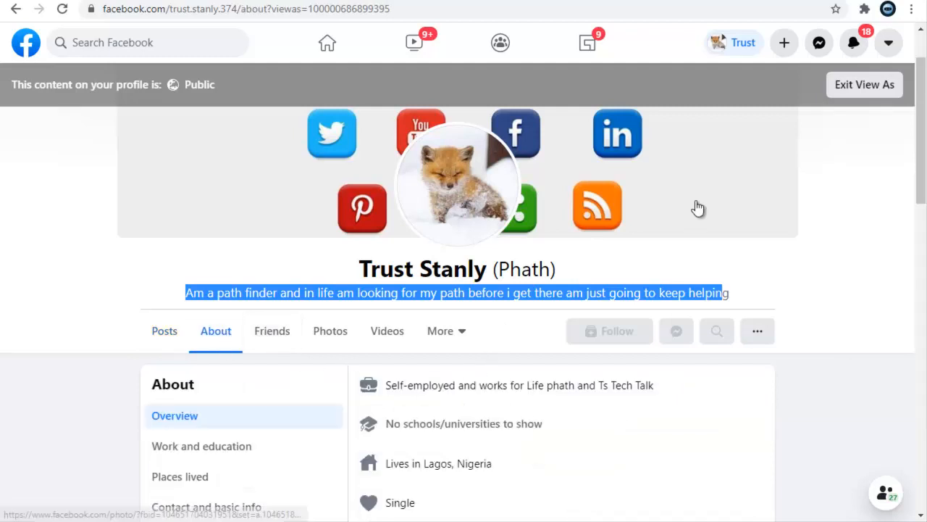
{"action": "scroll", "scroll_direction": "down", "scroll_amount": 3}
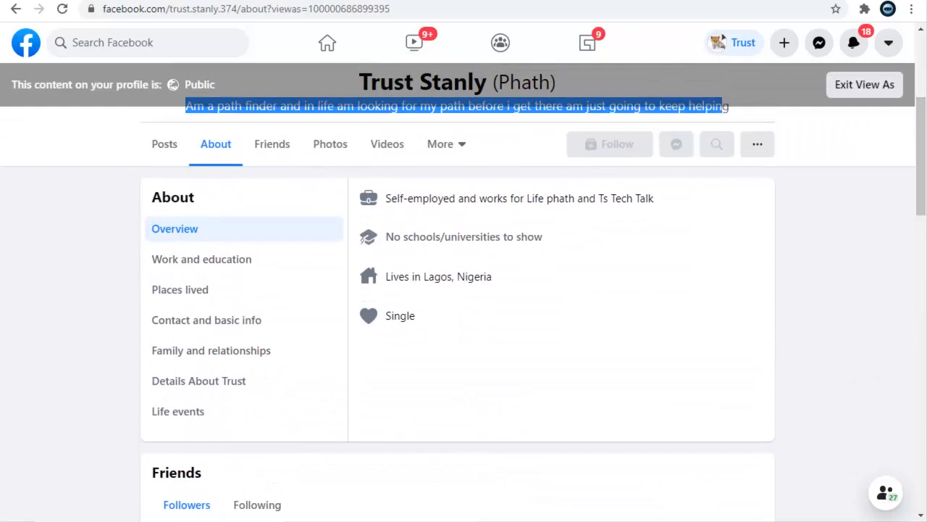
{"action": "mouse_move", "coordinate": [212, 349]}
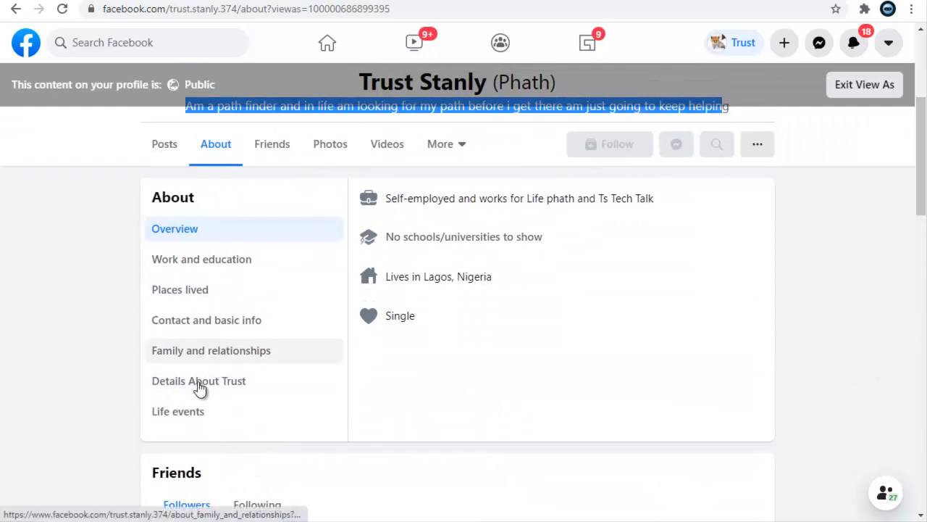
{"action": "left_click", "coordinate": [199, 380]}
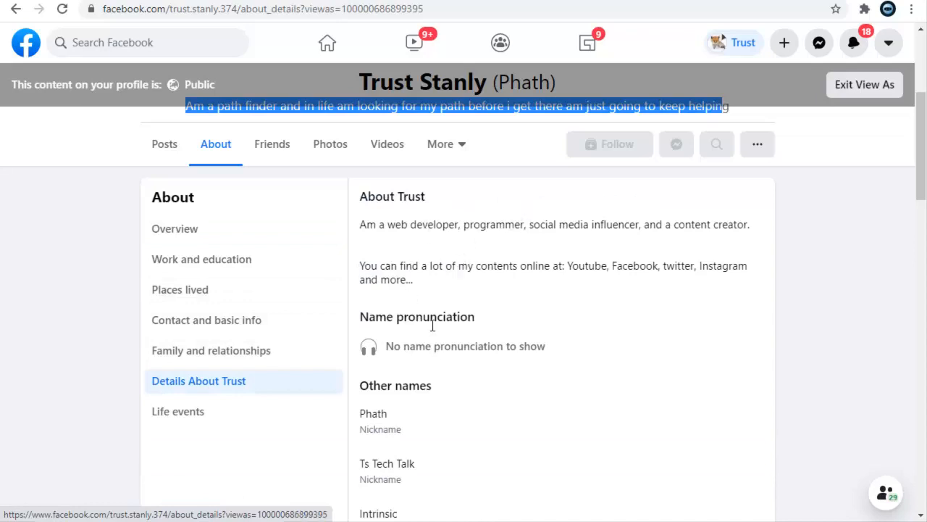
{"action": "mouse_move", "coordinate": [552, 283]}
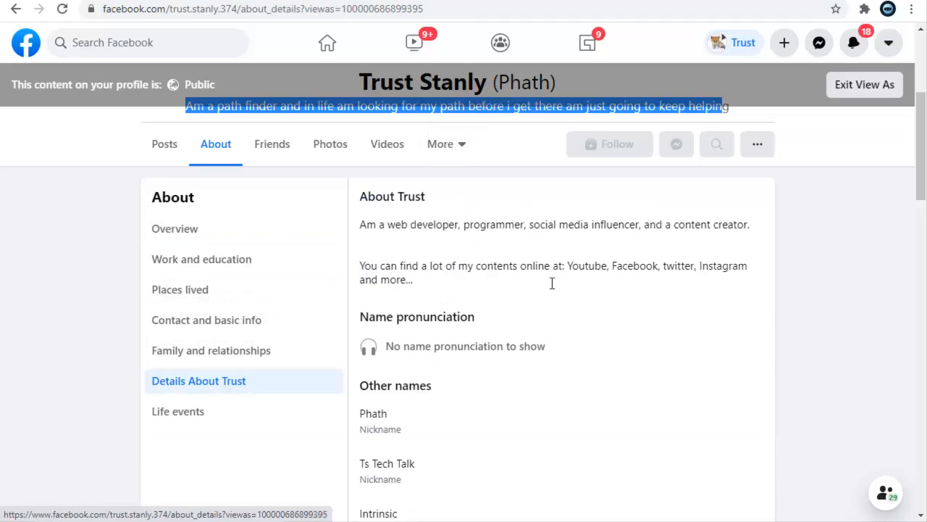
{"action": "mouse_move", "coordinate": [750, 249]}
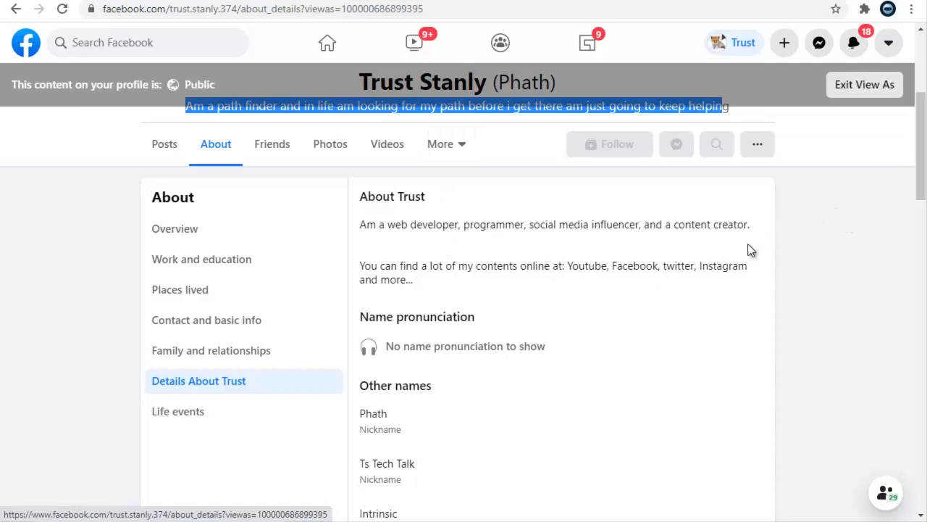
{"action": "scroll", "scroll_direction": "down", "scroll_amount": 3}
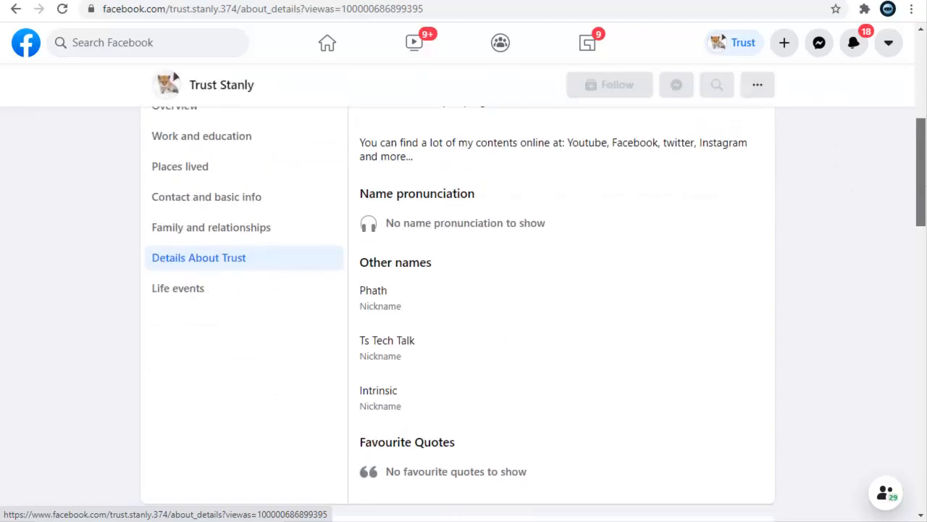
{"action": "scroll", "scroll_direction": "down", "scroll_amount": 3}
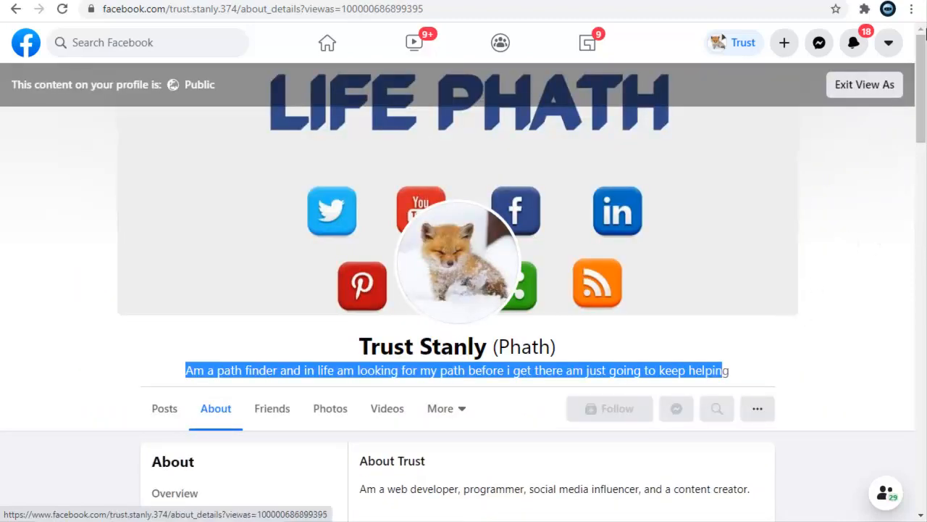
{"action": "mouse_move", "coordinate": [864, 84]}
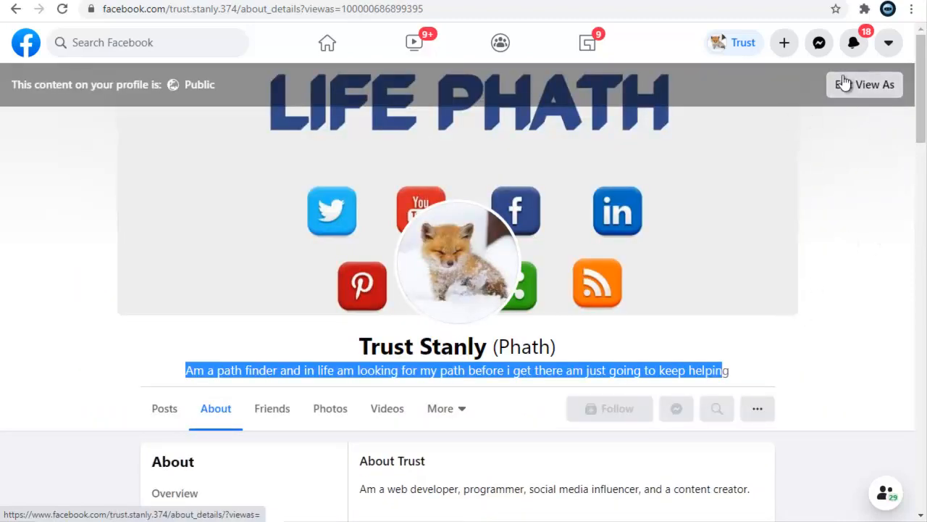